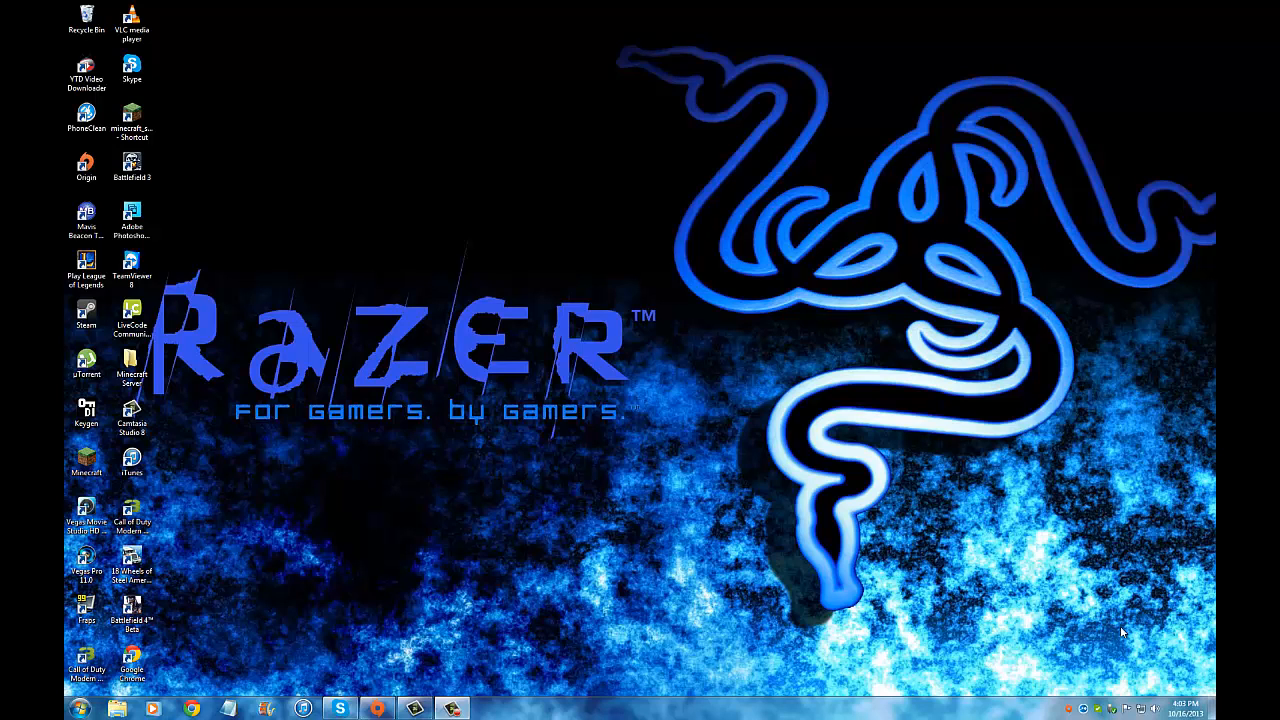
{"action": "mouse_move", "coordinate": [1110, 655]}
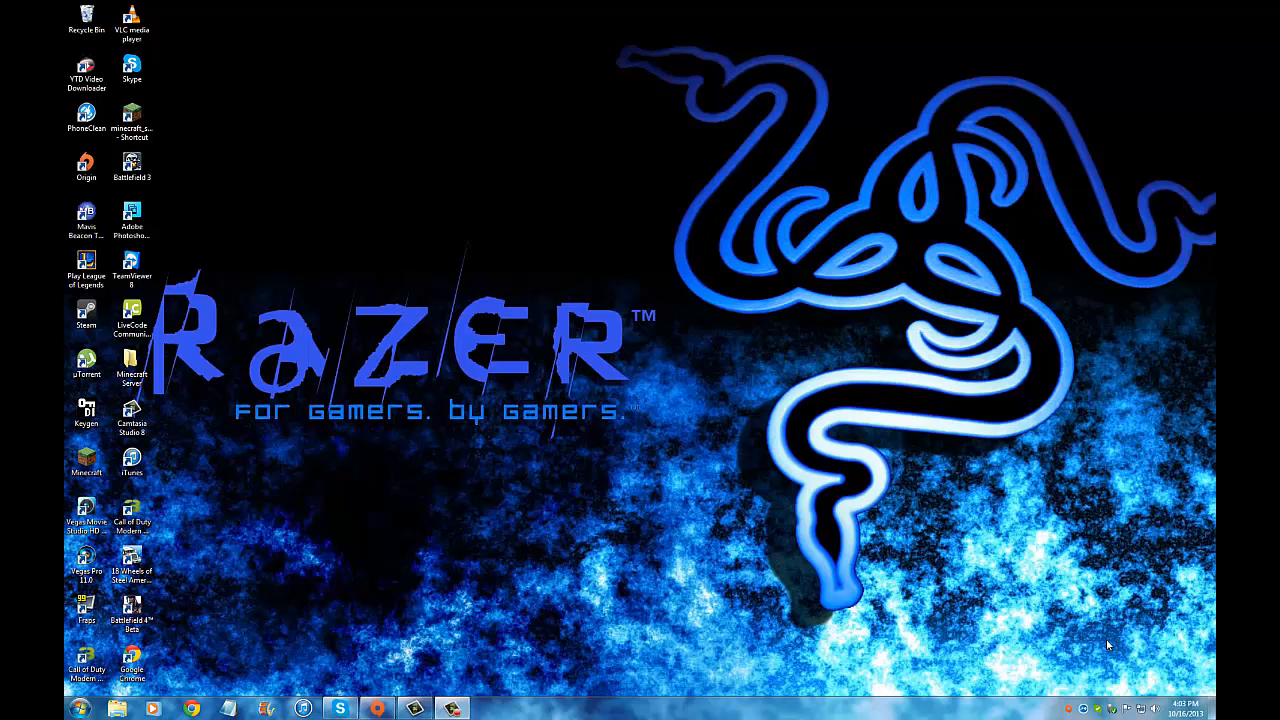
{"action": "mouse_move", "coordinate": [585, 189]}
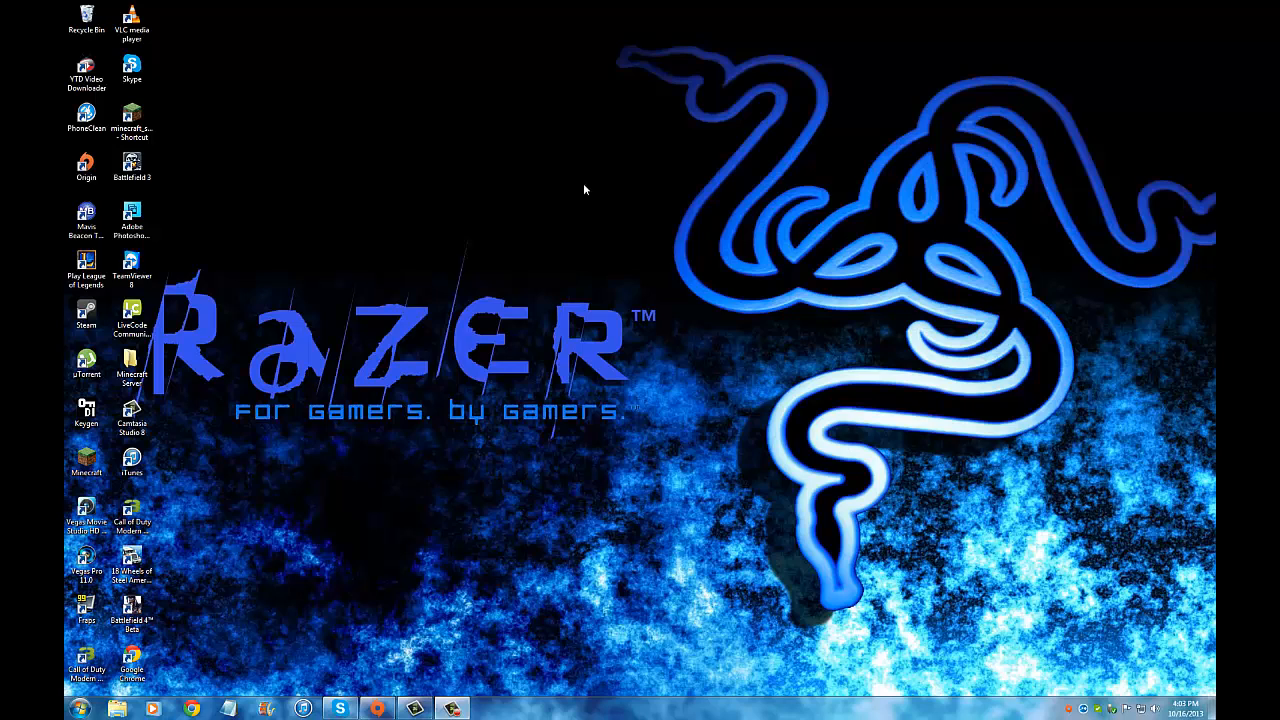
{"action": "mouse_move", "coordinate": [733, 43]}
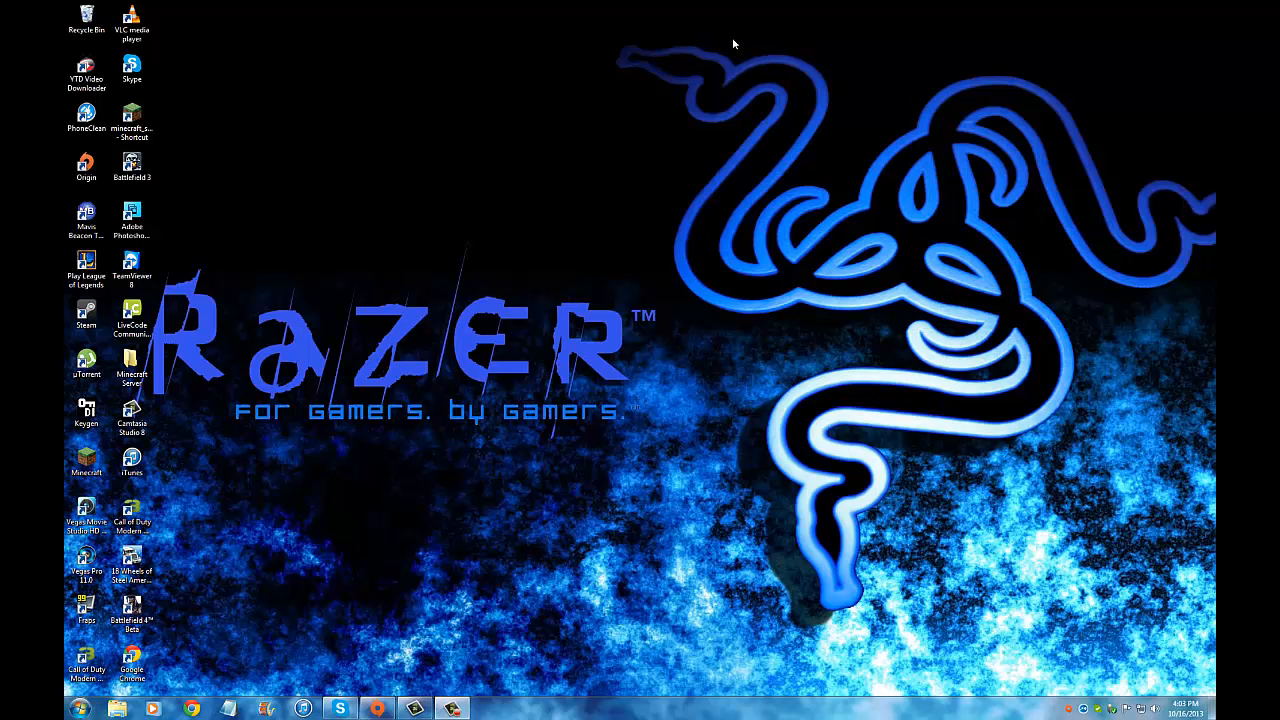
{"action": "mouse_move", "coordinate": [825, 52]}
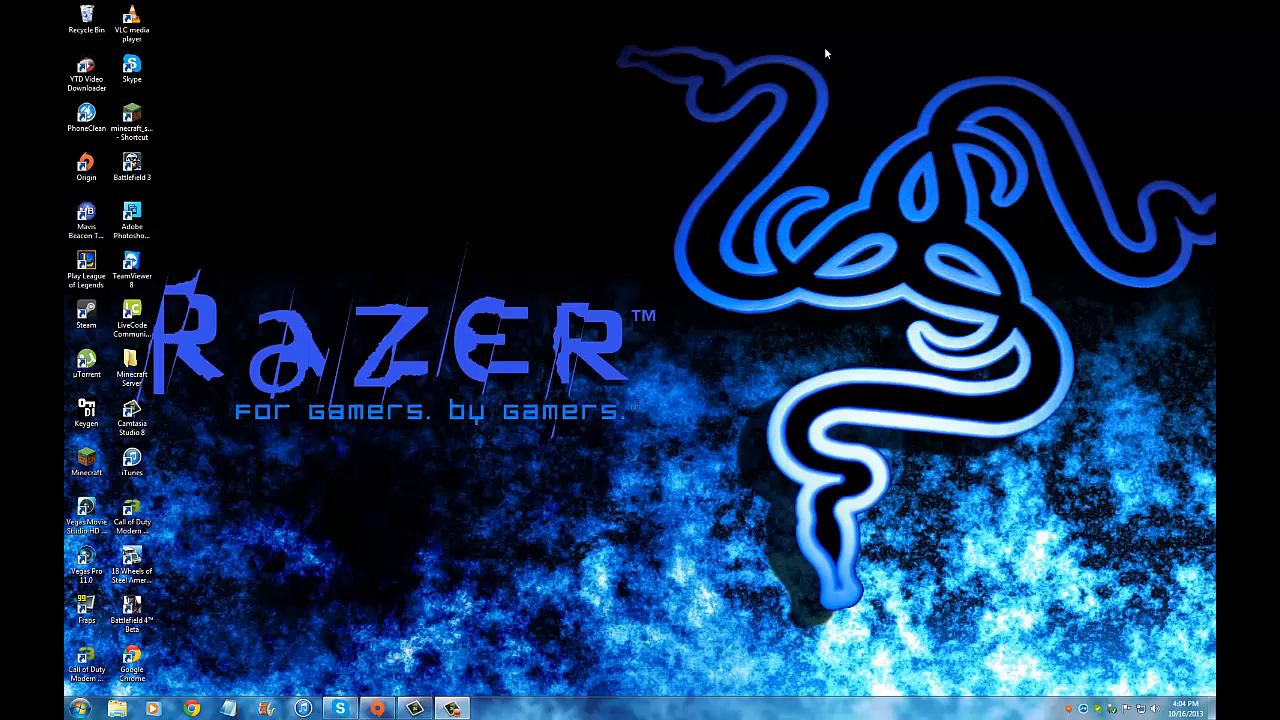
{"action": "mouse_move", "coordinate": [832, 63]}
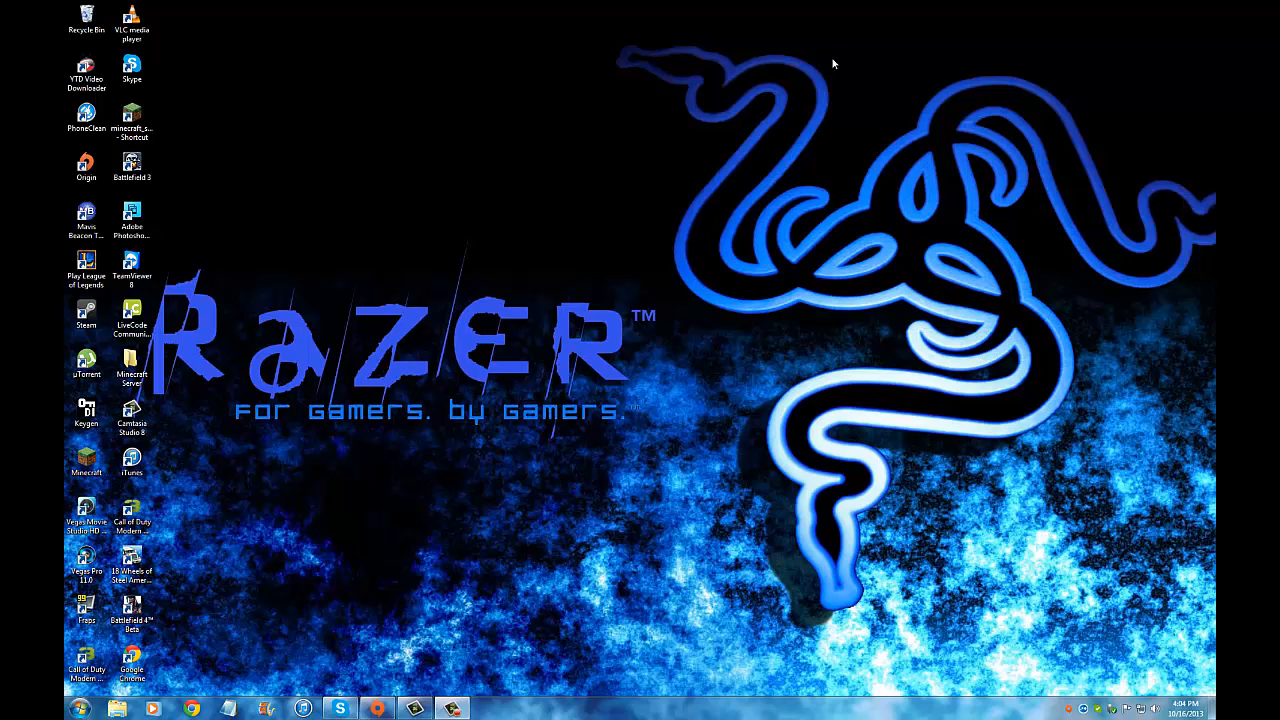
{"action": "mouse_move", "coordinate": [588, 250]}
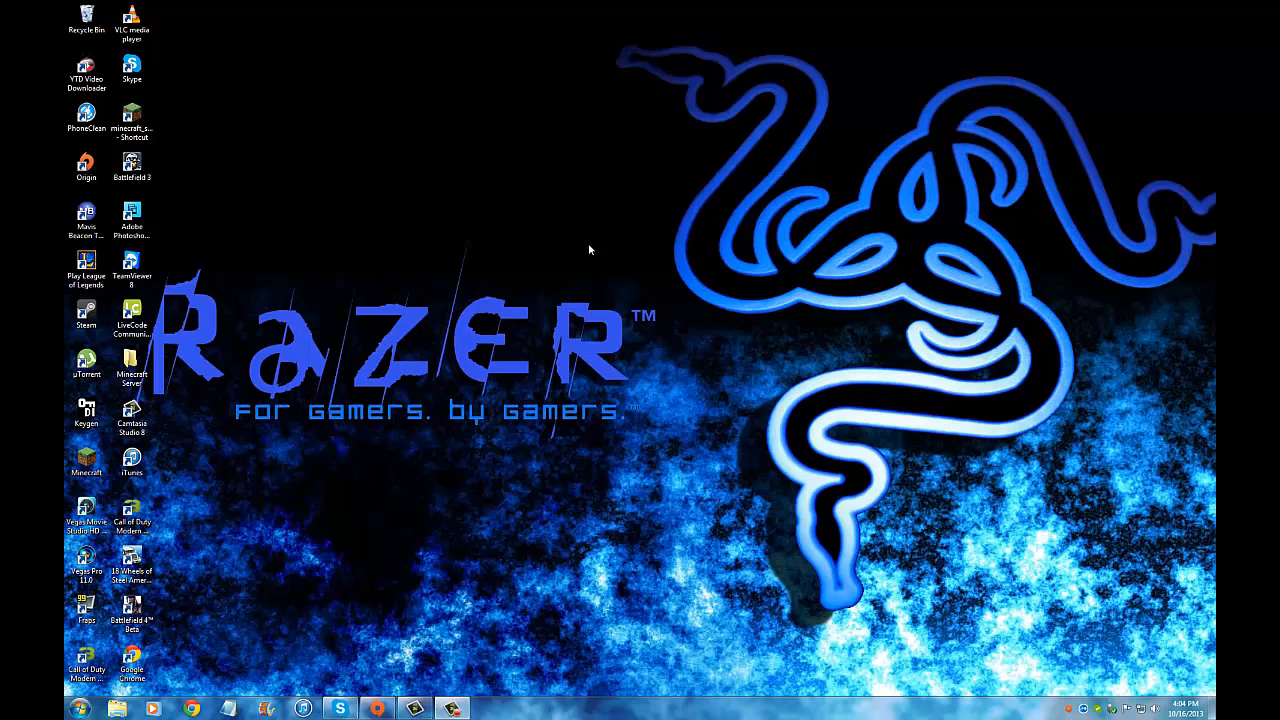
{"action": "mouse_move", "coordinate": [528, 335]}
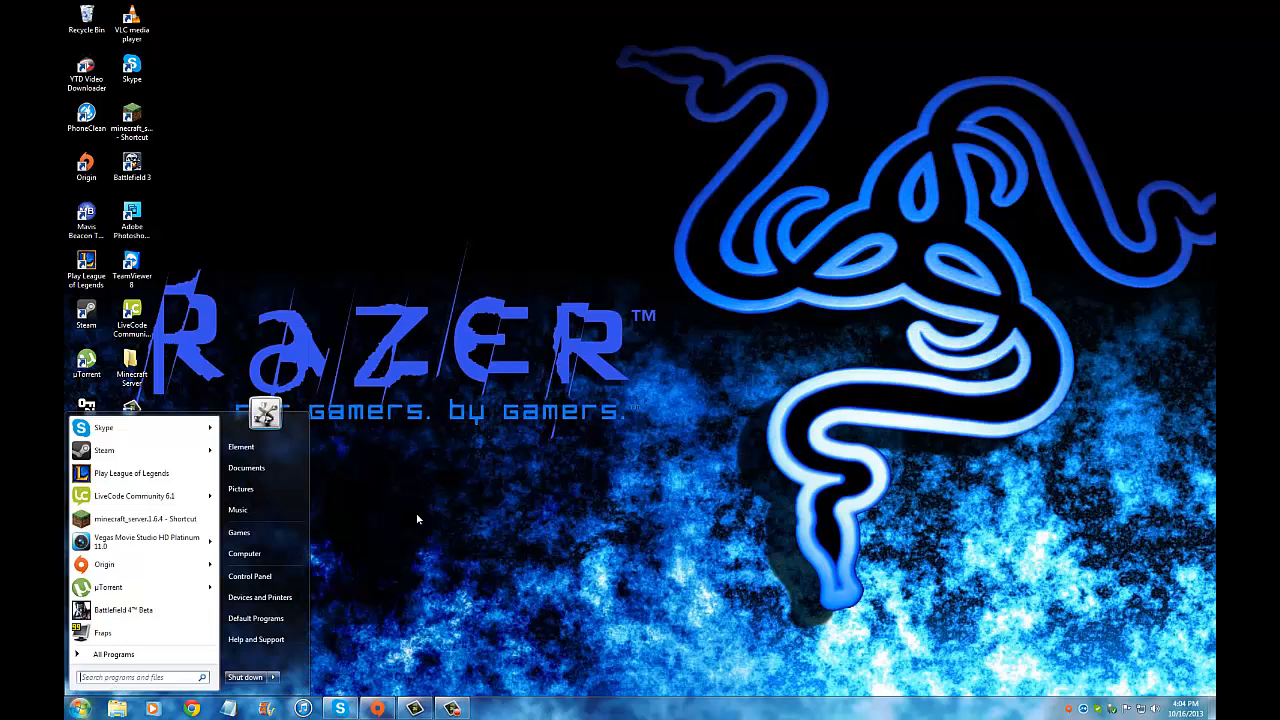
Open Windows Update from Control Panel's System and Security category.
{"action": "left_click", "coordinate": [249, 575]}
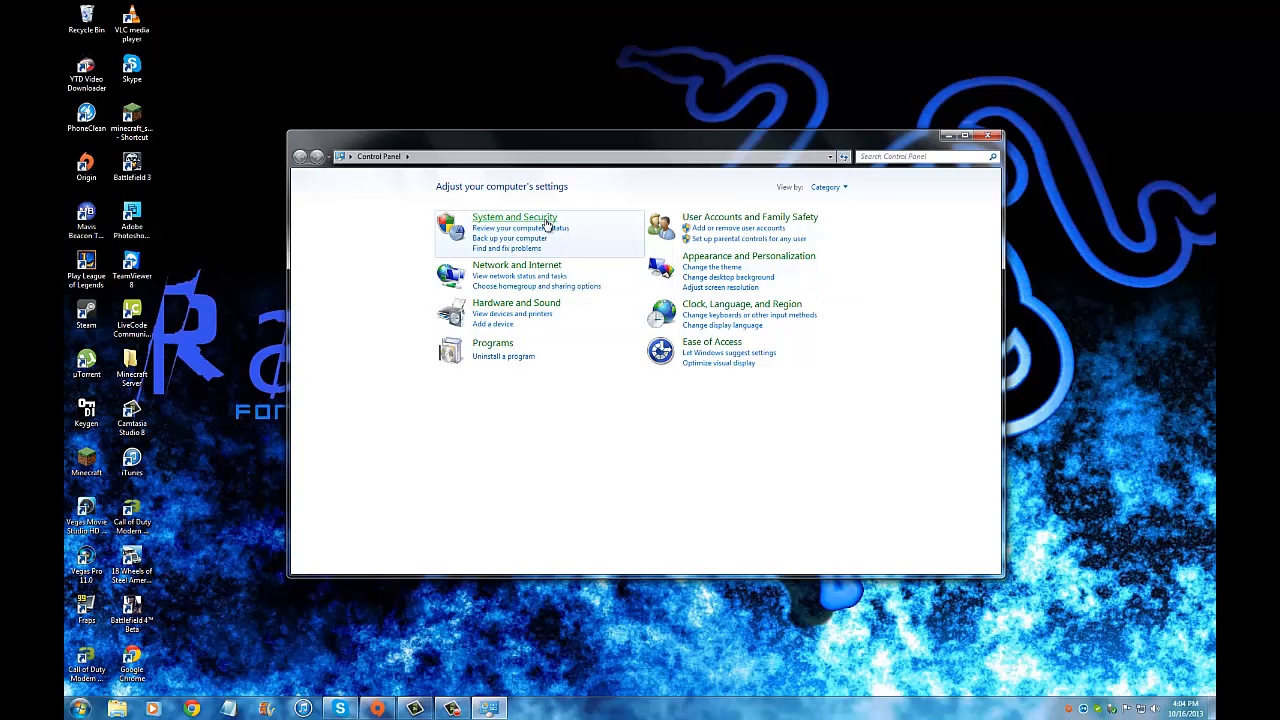
{"action": "left_click", "coordinate": [514, 217]}
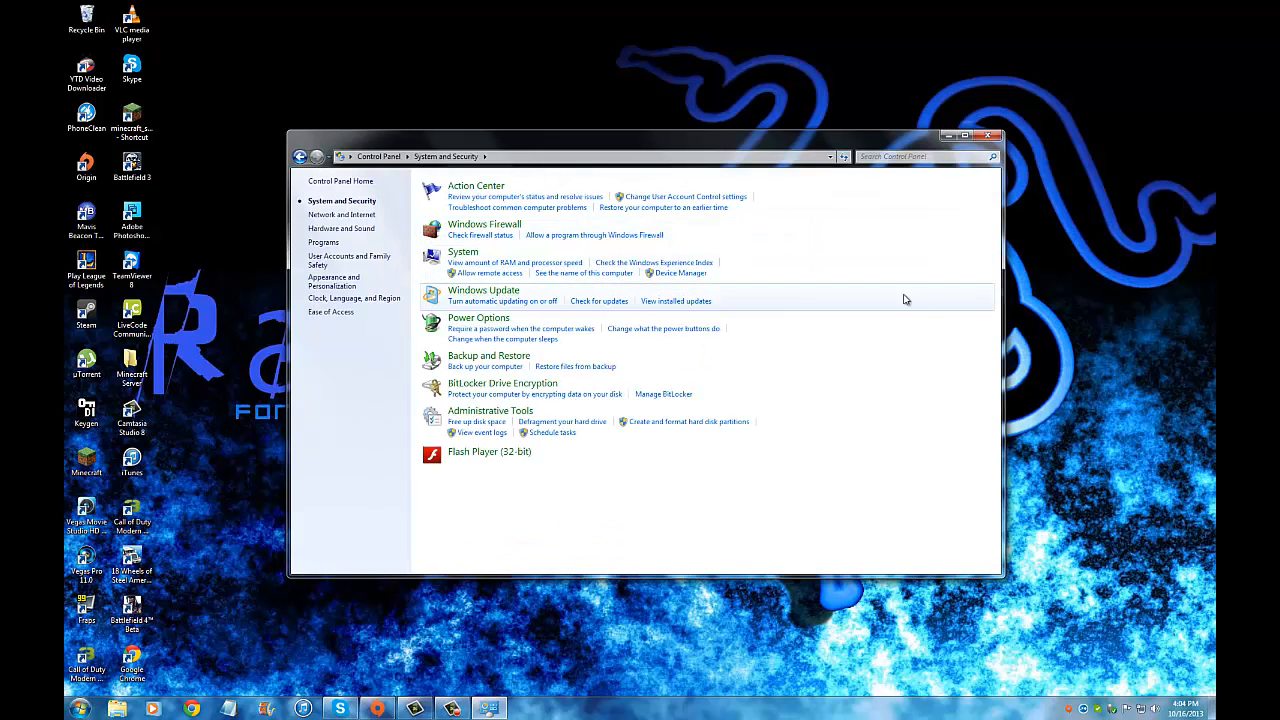
{"action": "left_click", "coordinate": [463, 251]}
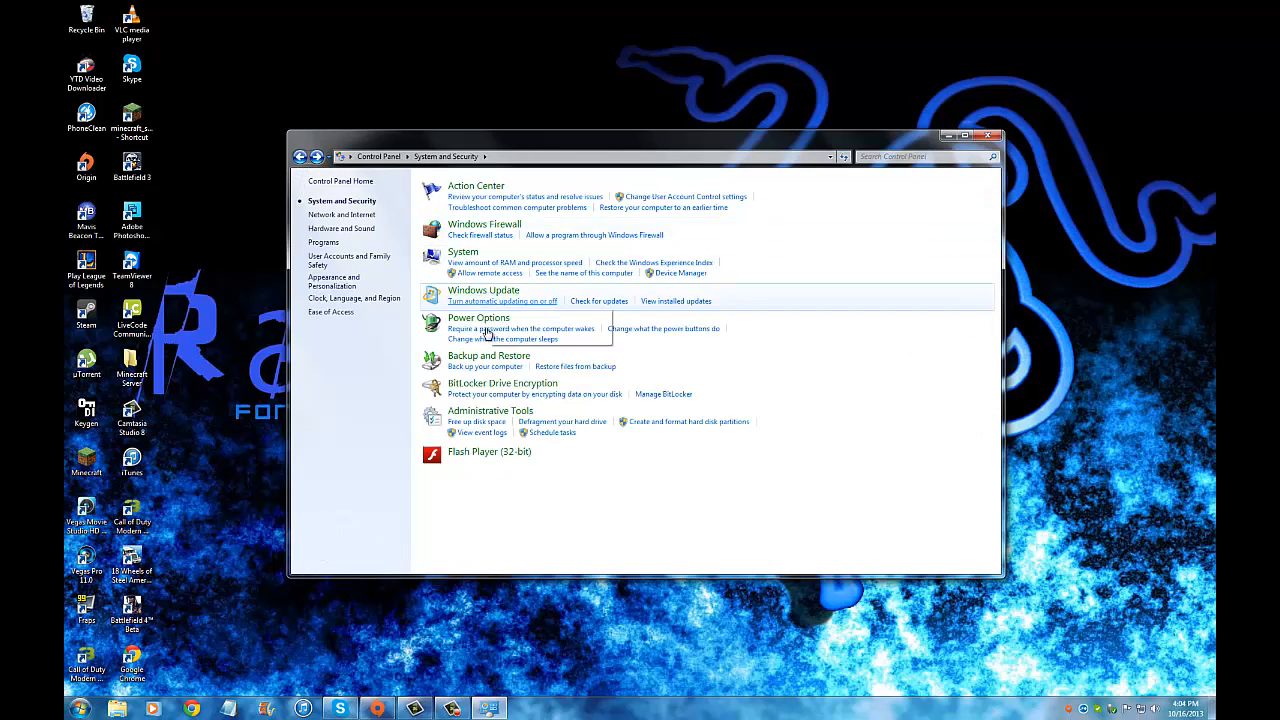
{"action": "left_click", "coordinate": [503, 301]}
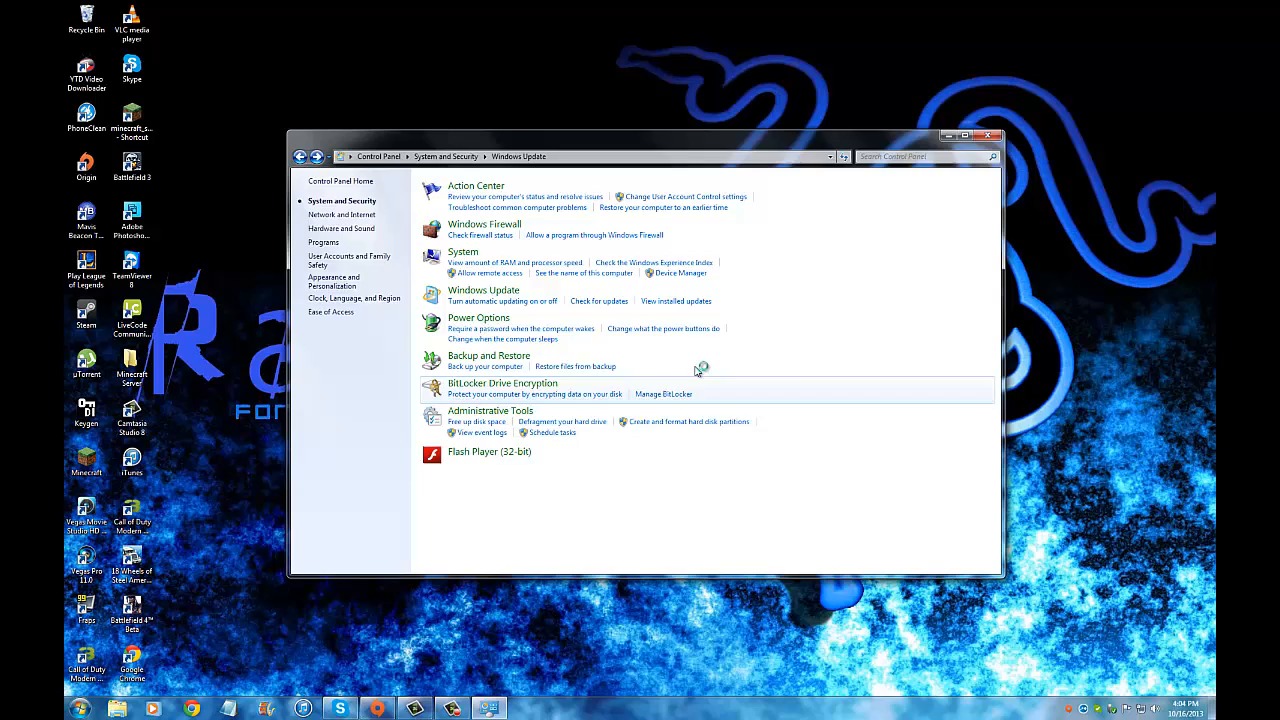
{"action": "left_click", "coordinate": [483, 290]}
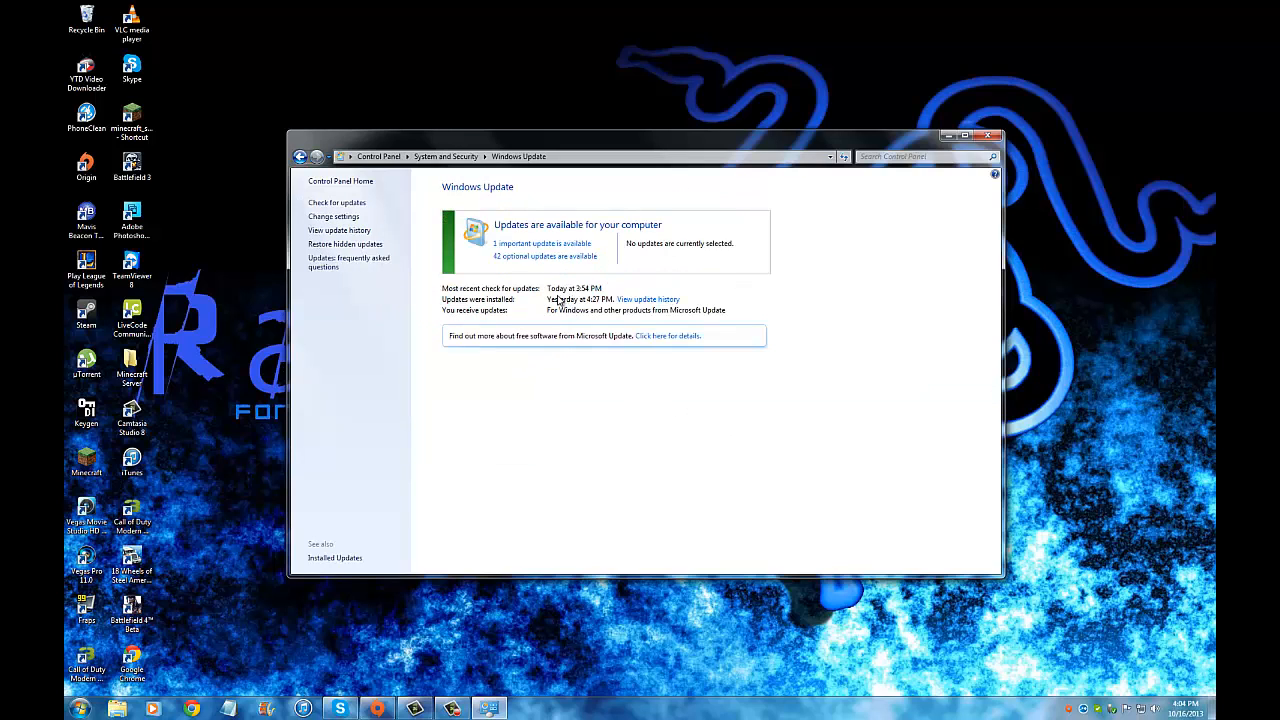
{"action": "mouse_move", "coordinate": [555, 301]}
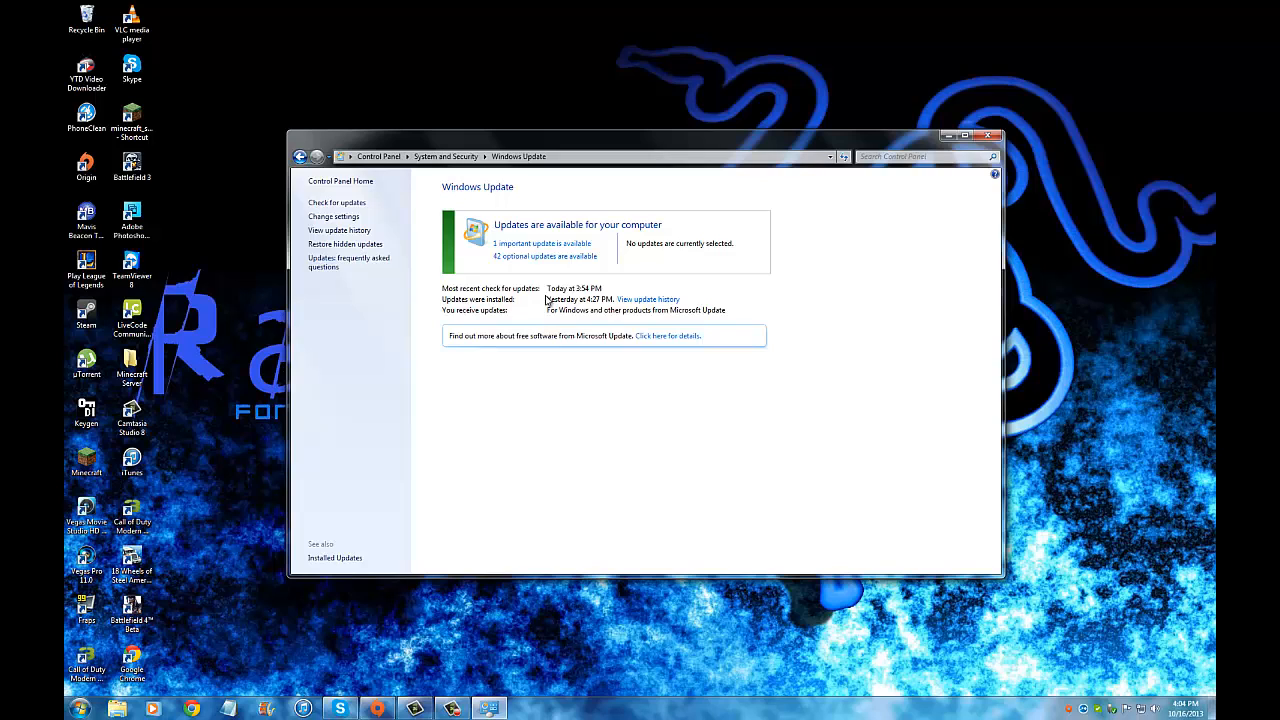
{"action": "mouse_move", "coordinate": [543, 446]}
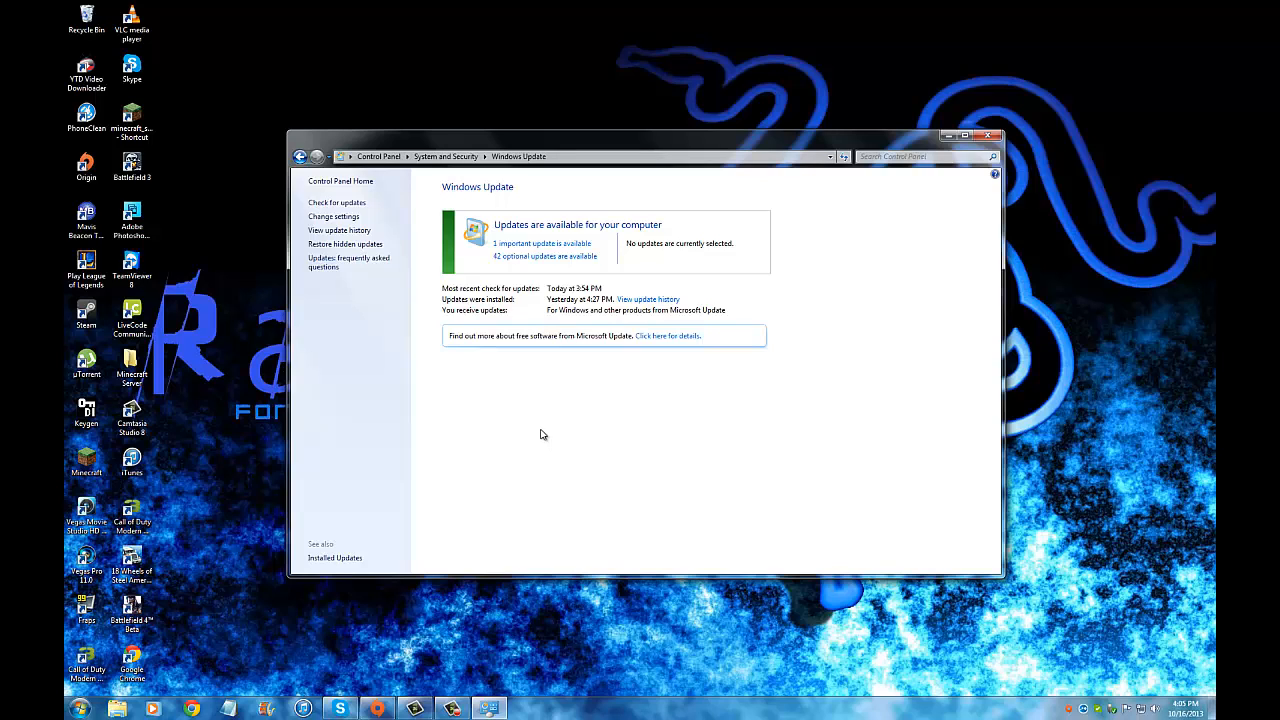
{"action": "mouse_move", "coordinate": [493, 290]}
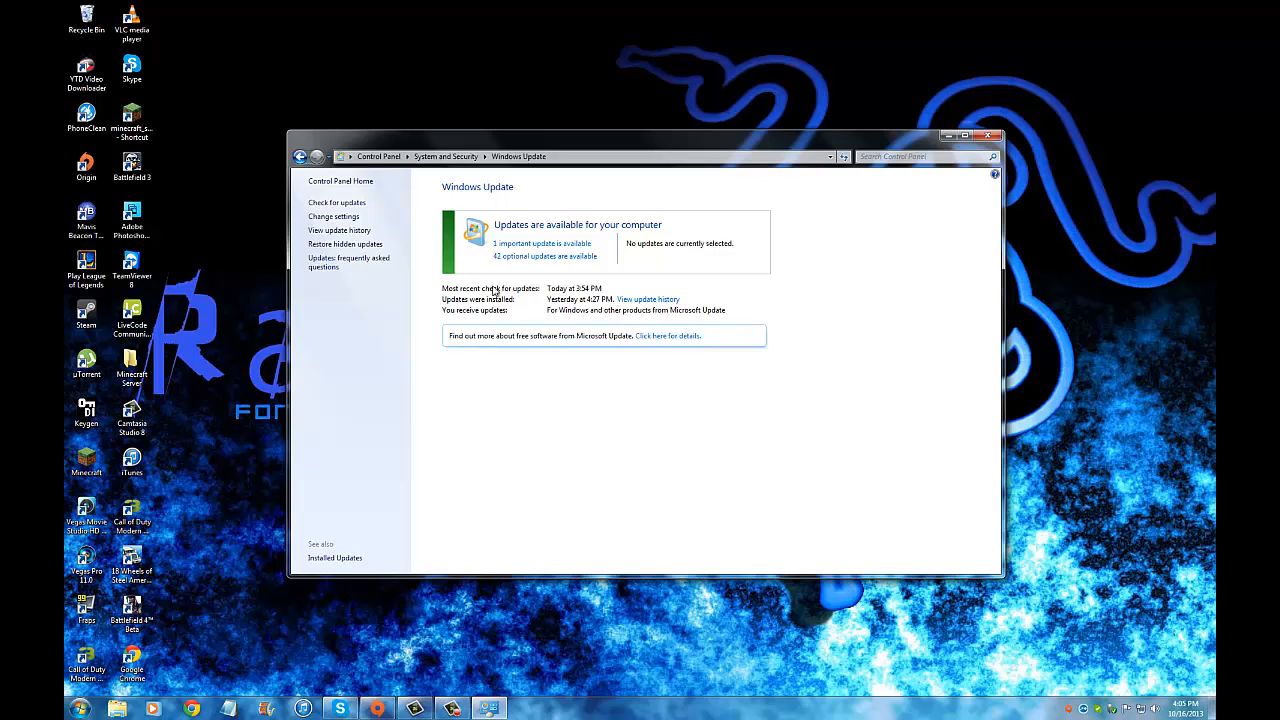
{"action": "mouse_move", "coordinate": [413, 121]}
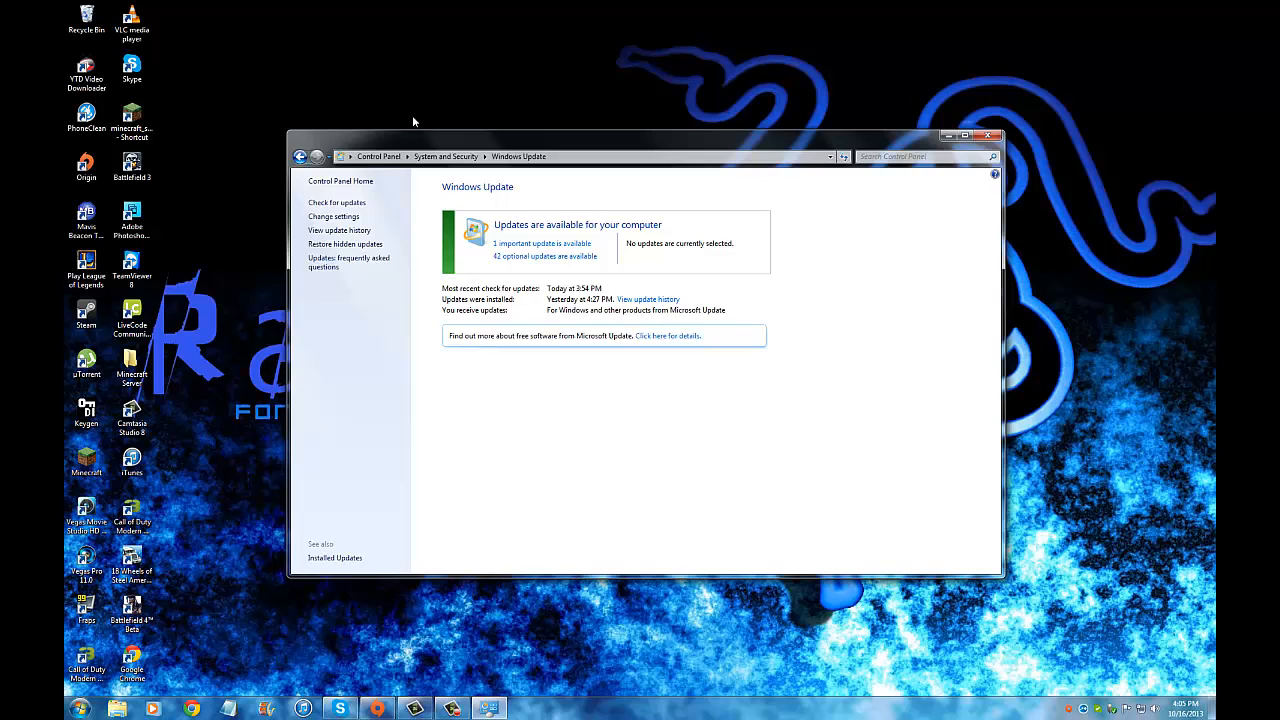
{"action": "mouse_move", "coordinate": [447, 118]}
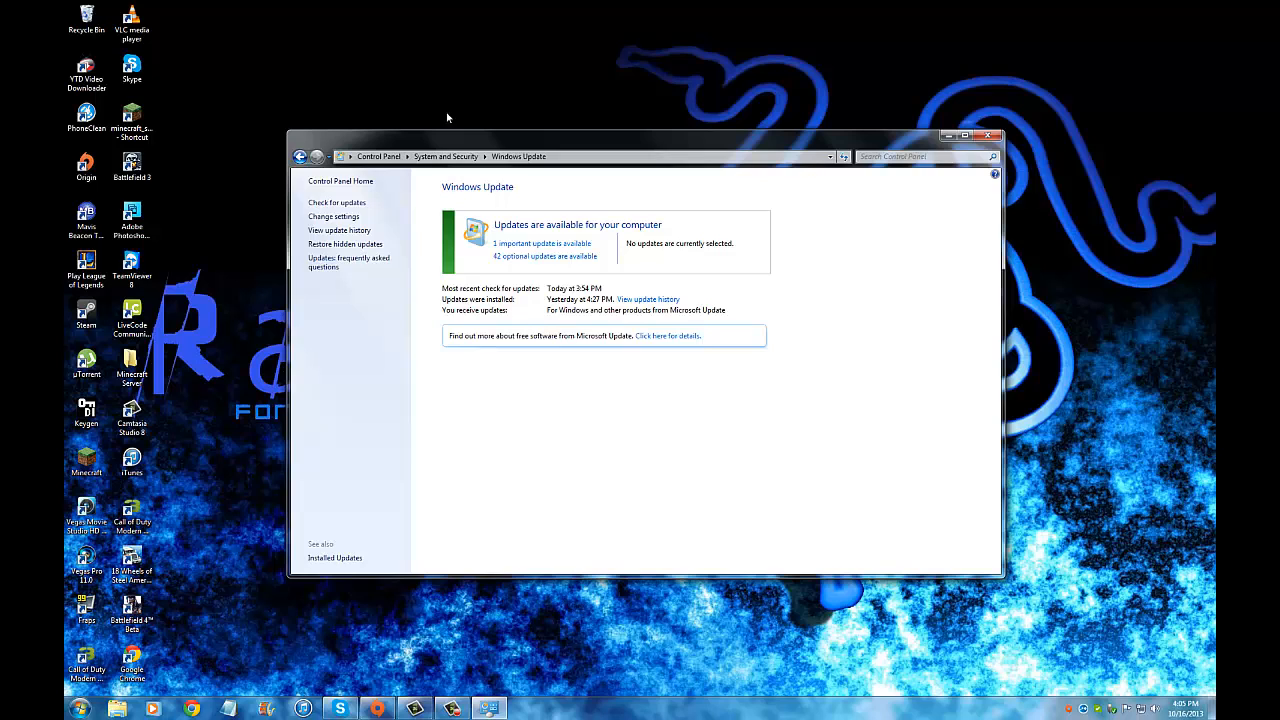
{"action": "mouse_move", "coordinate": [895, 128]}
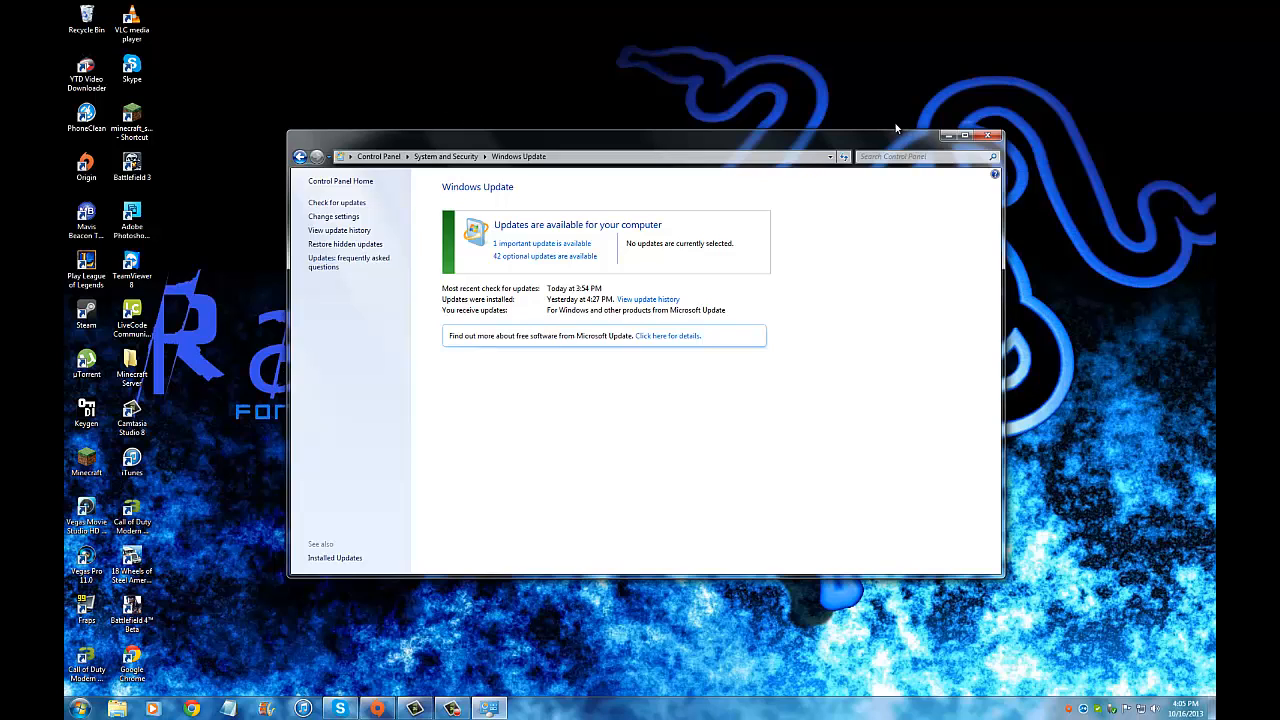
{"action": "mouse_move", "coordinate": [679, 175]}
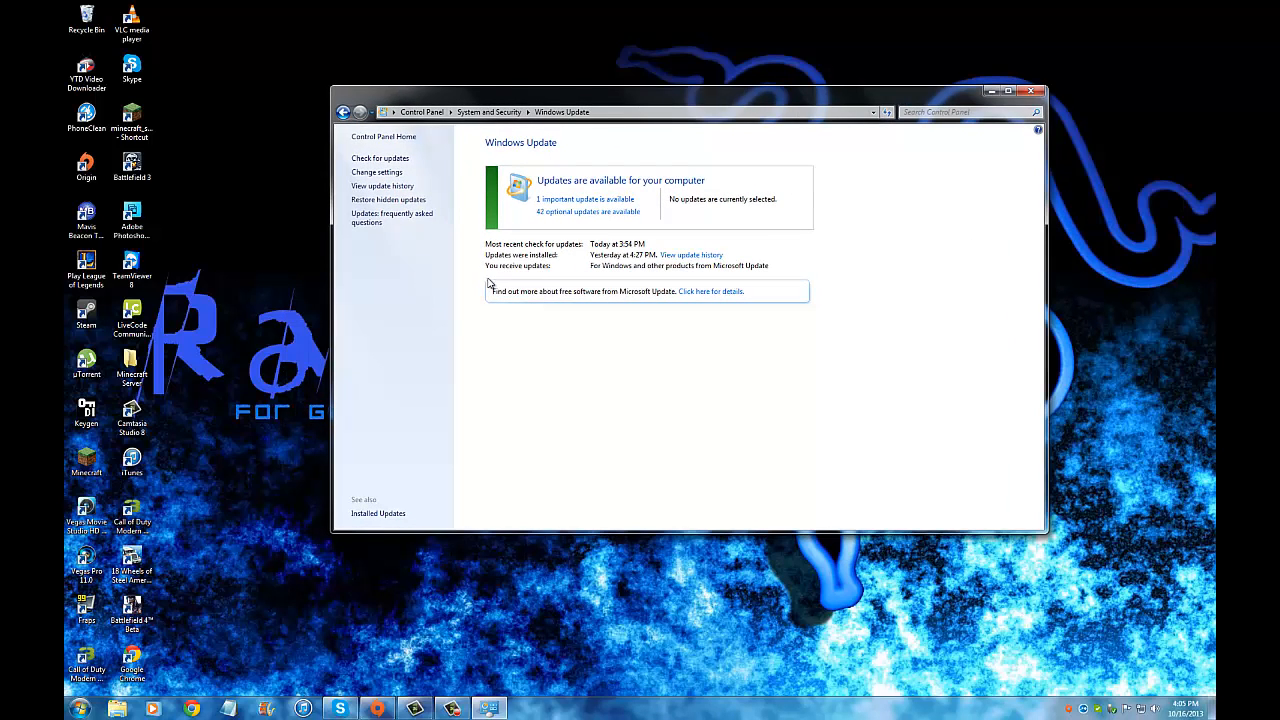
{"action": "mouse_move", "coordinate": [453, 175]}
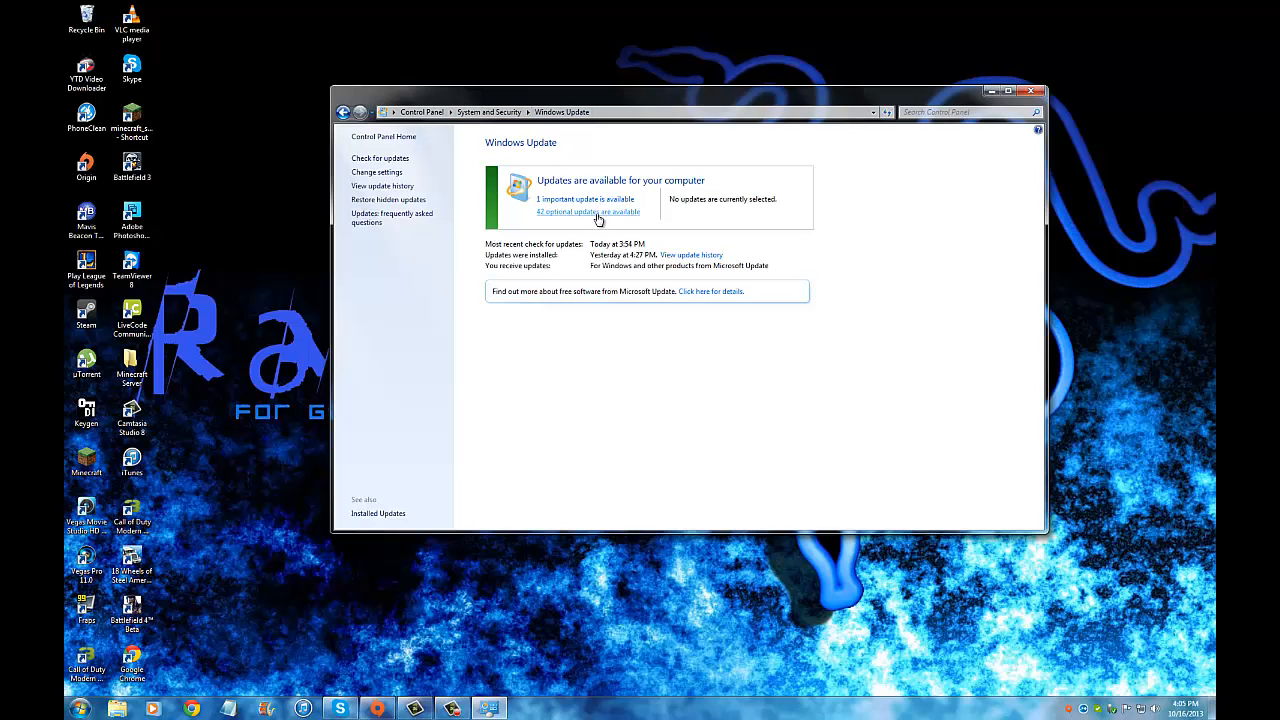
{"action": "mouse_move", "coordinate": [857, 280]}
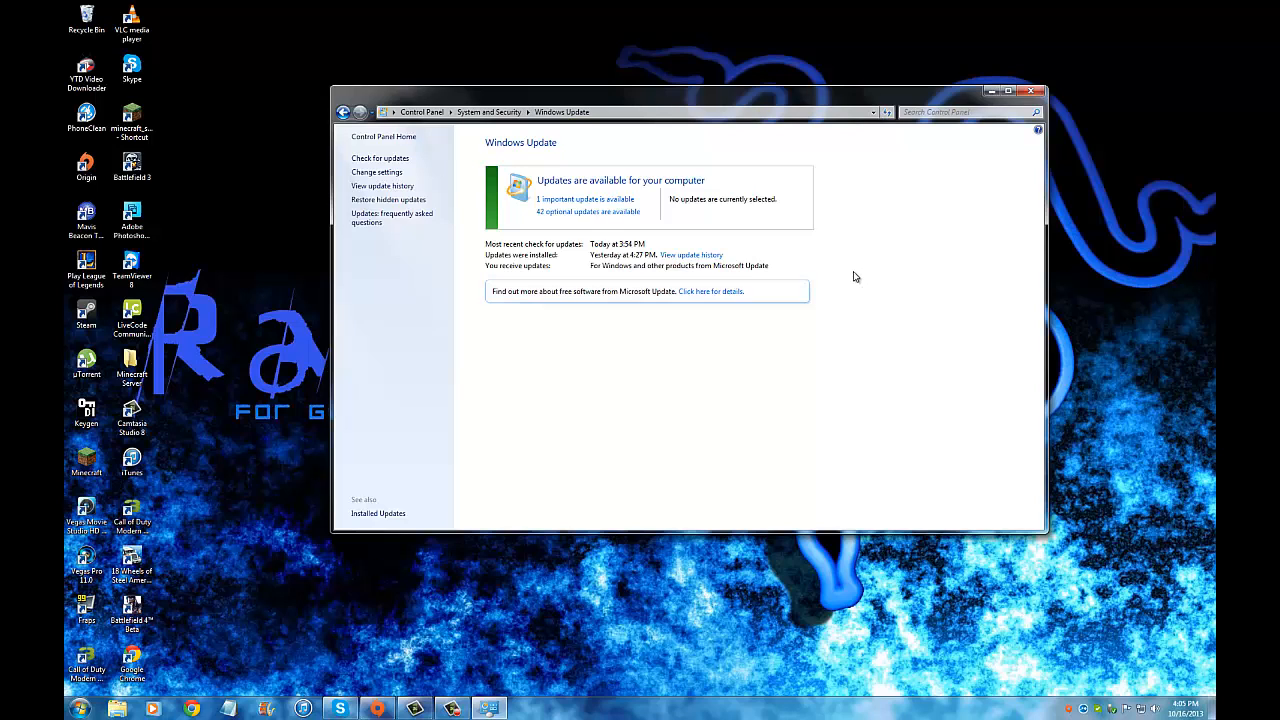
Run a fresh 'Check for updates' in Windows Update.
{"action": "left_click", "coordinate": [380, 158]}
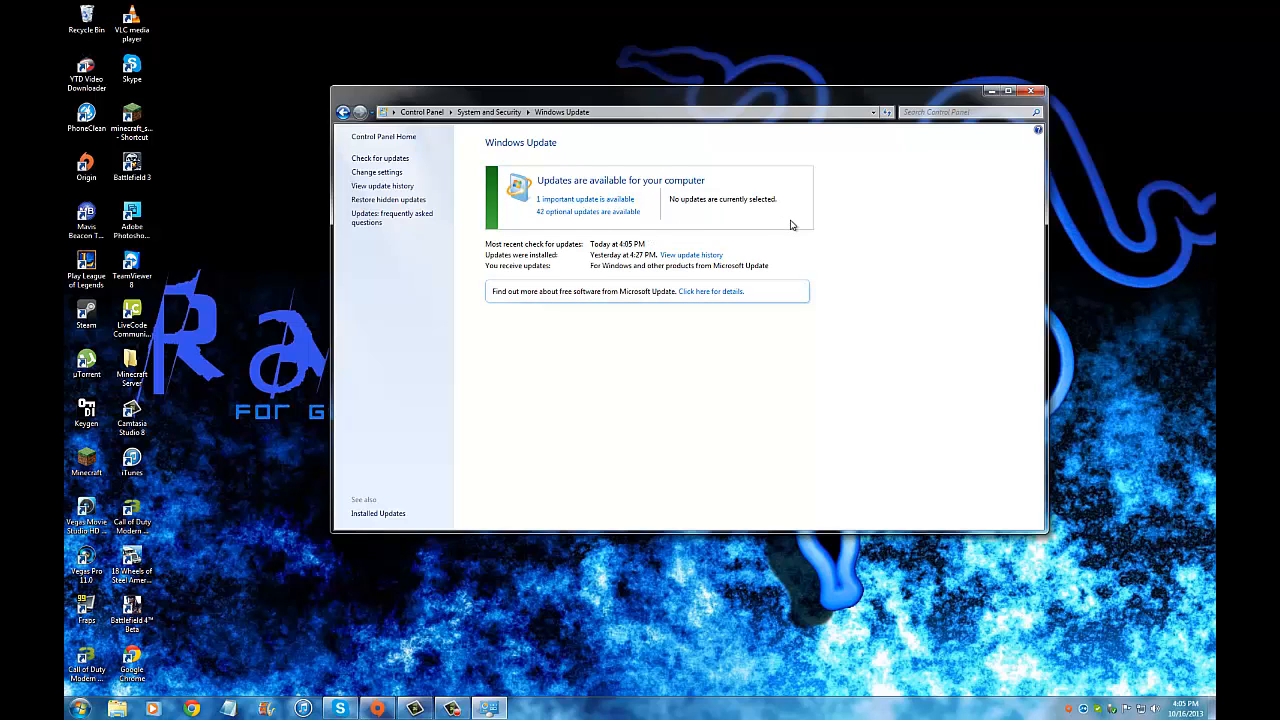
{"action": "mouse_move", "coordinate": [653, 213]}
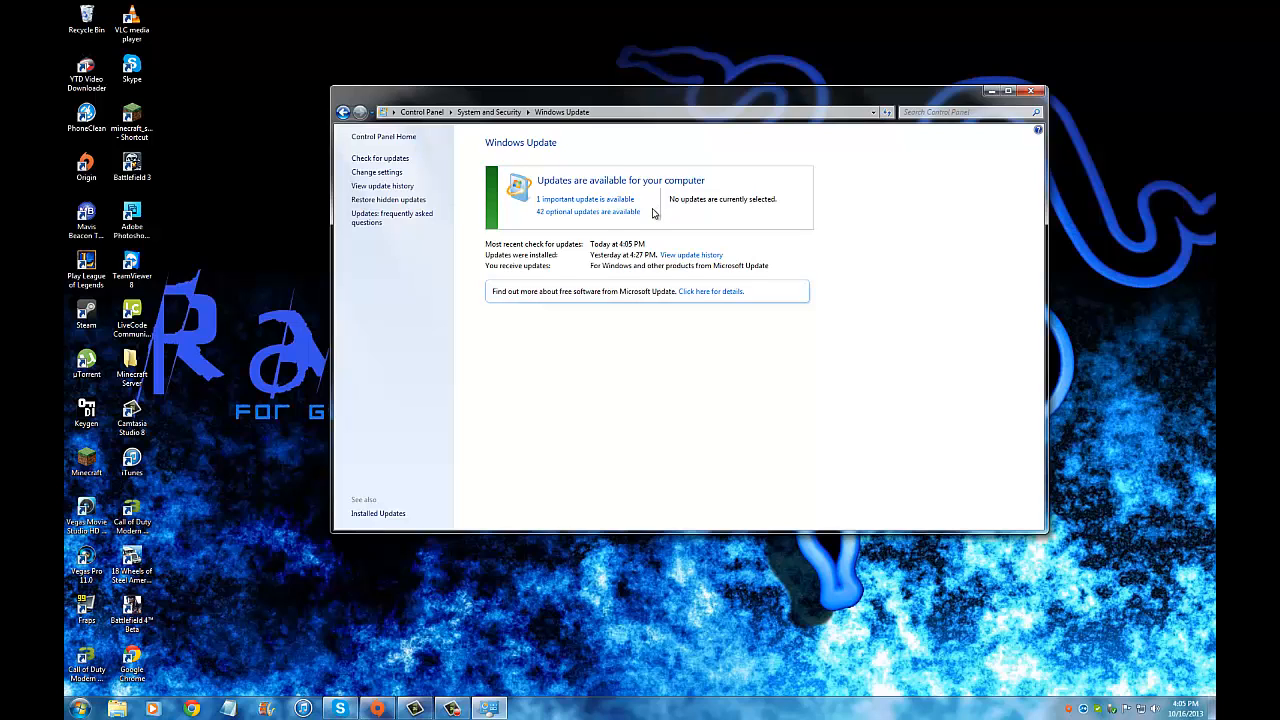
{"action": "mouse_move", "coordinate": [657, 217]}
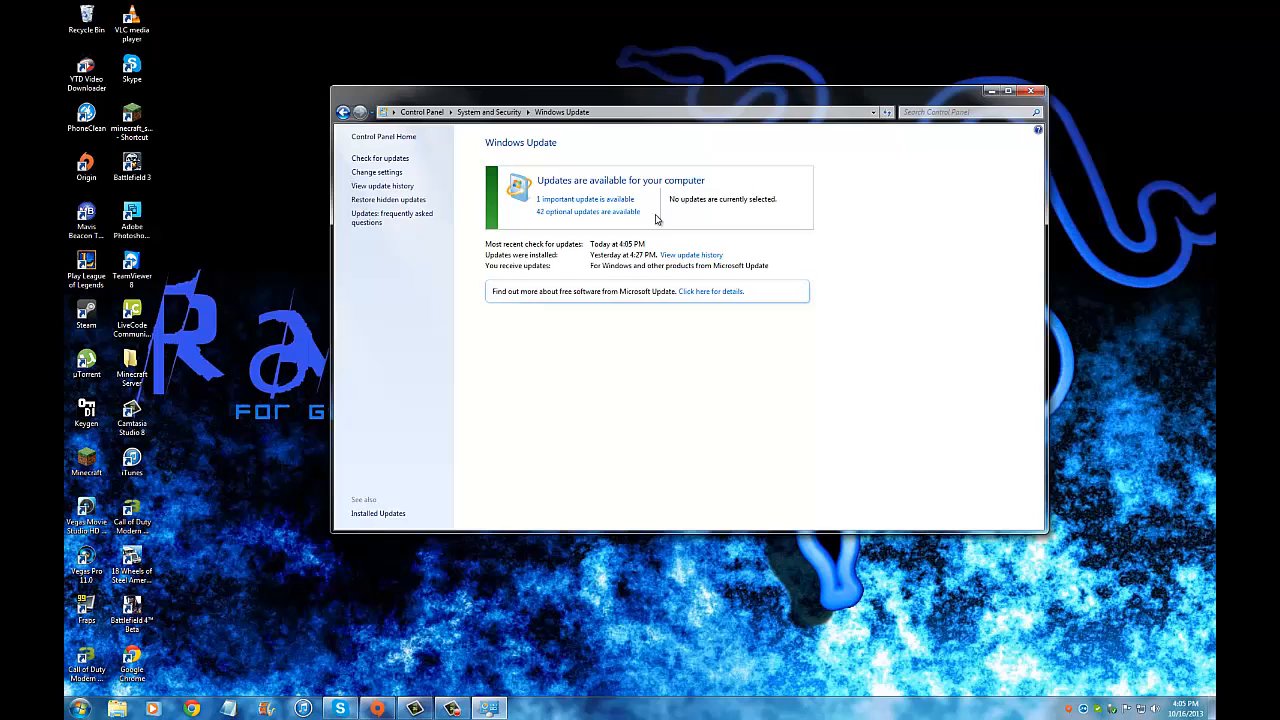
{"action": "mouse_move", "coordinate": [630, 222]}
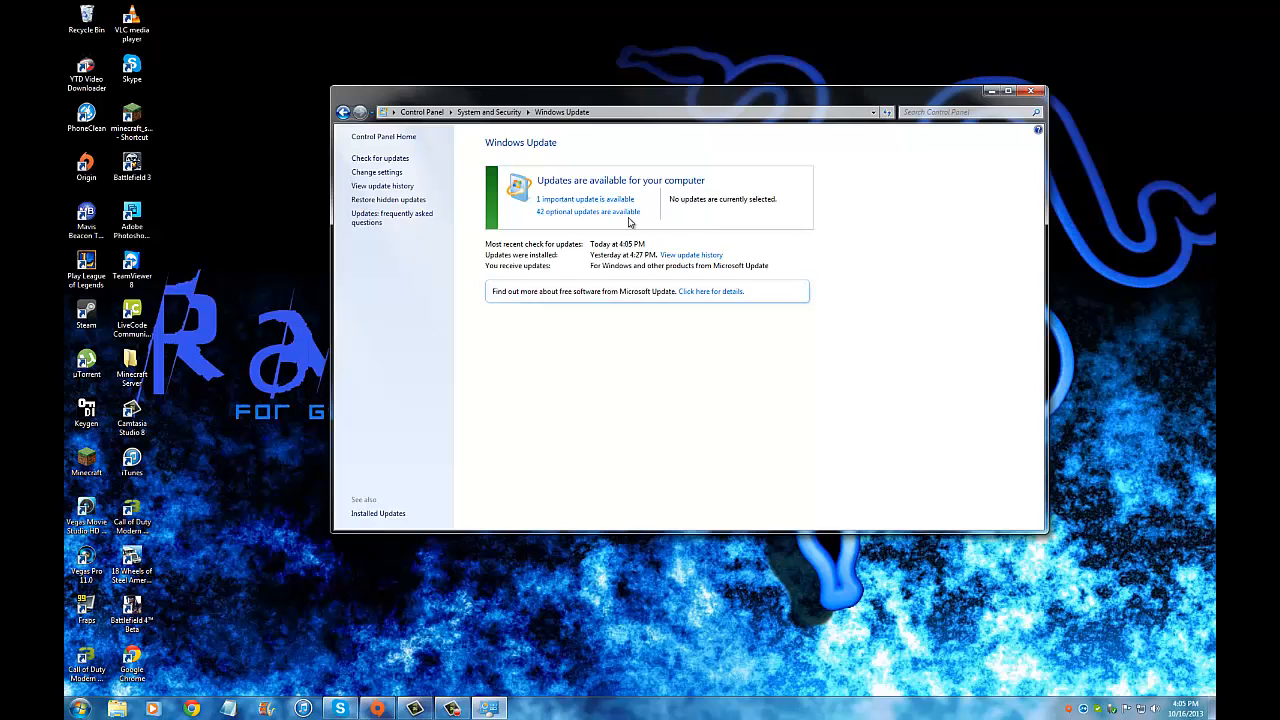
{"action": "mouse_move", "coordinate": [647, 206]}
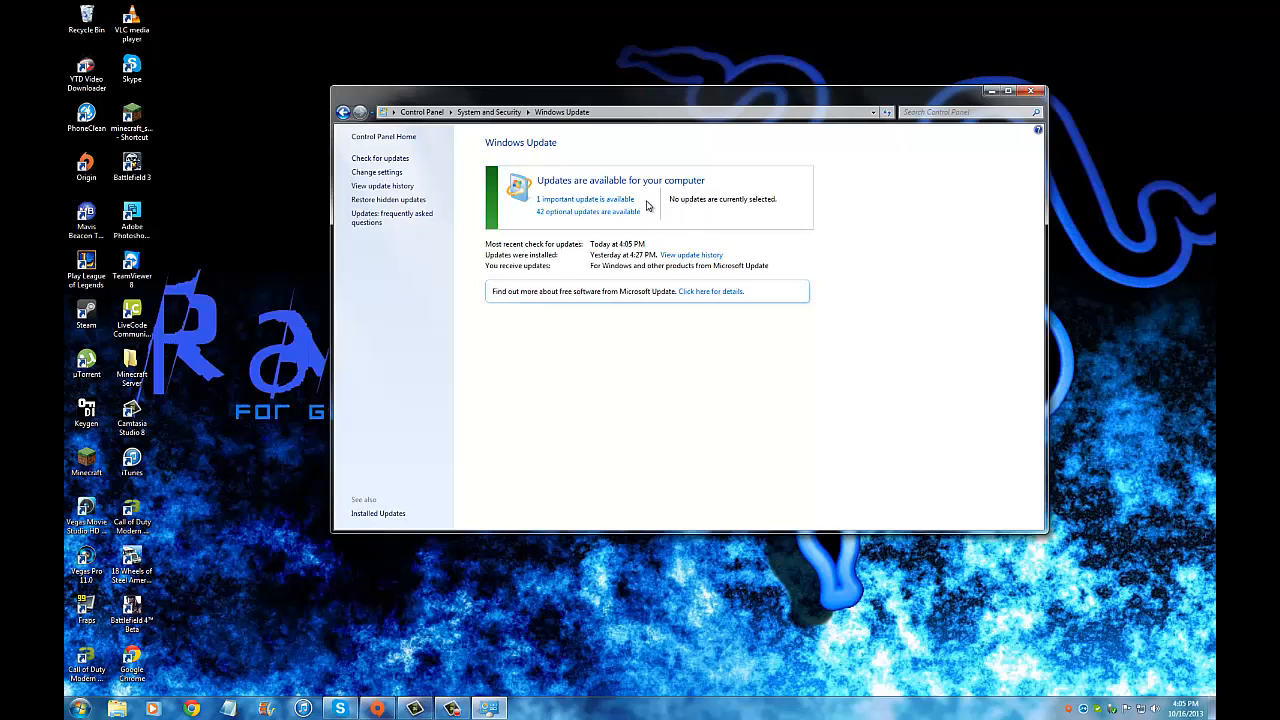
{"action": "mouse_move", "coordinate": [735, 214]}
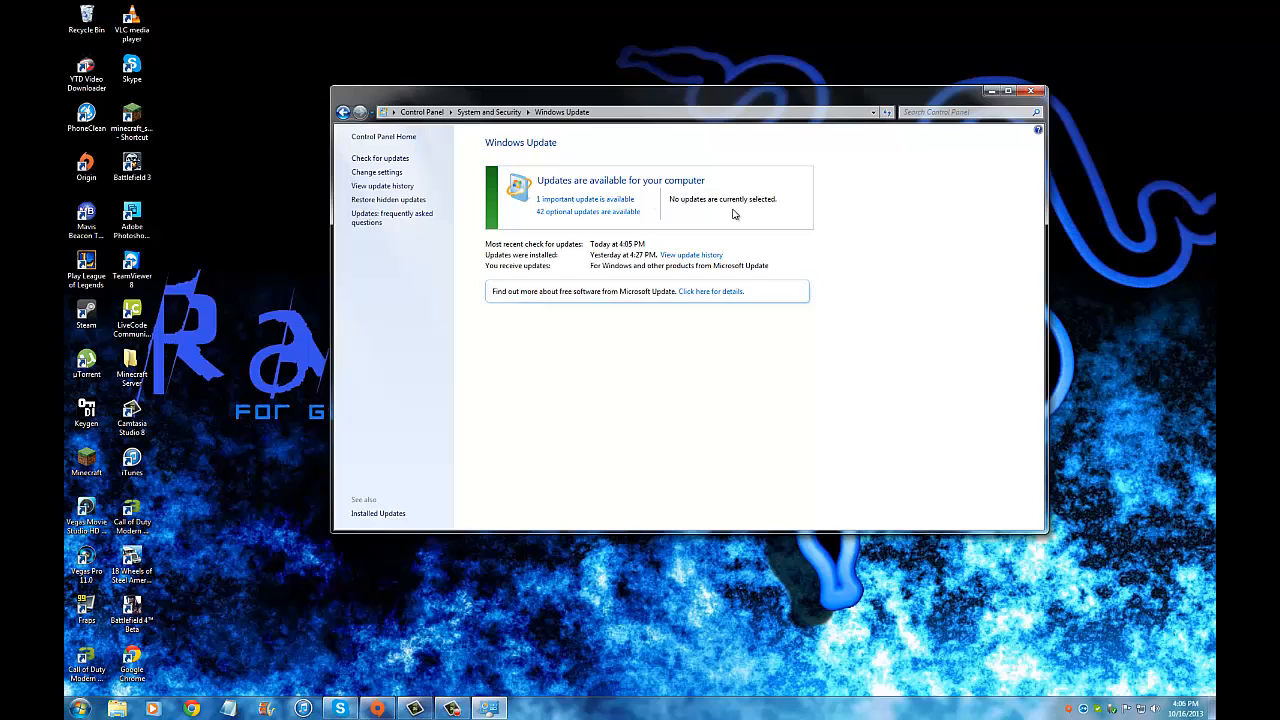
{"action": "mouse_move", "coordinate": [723, 183]}
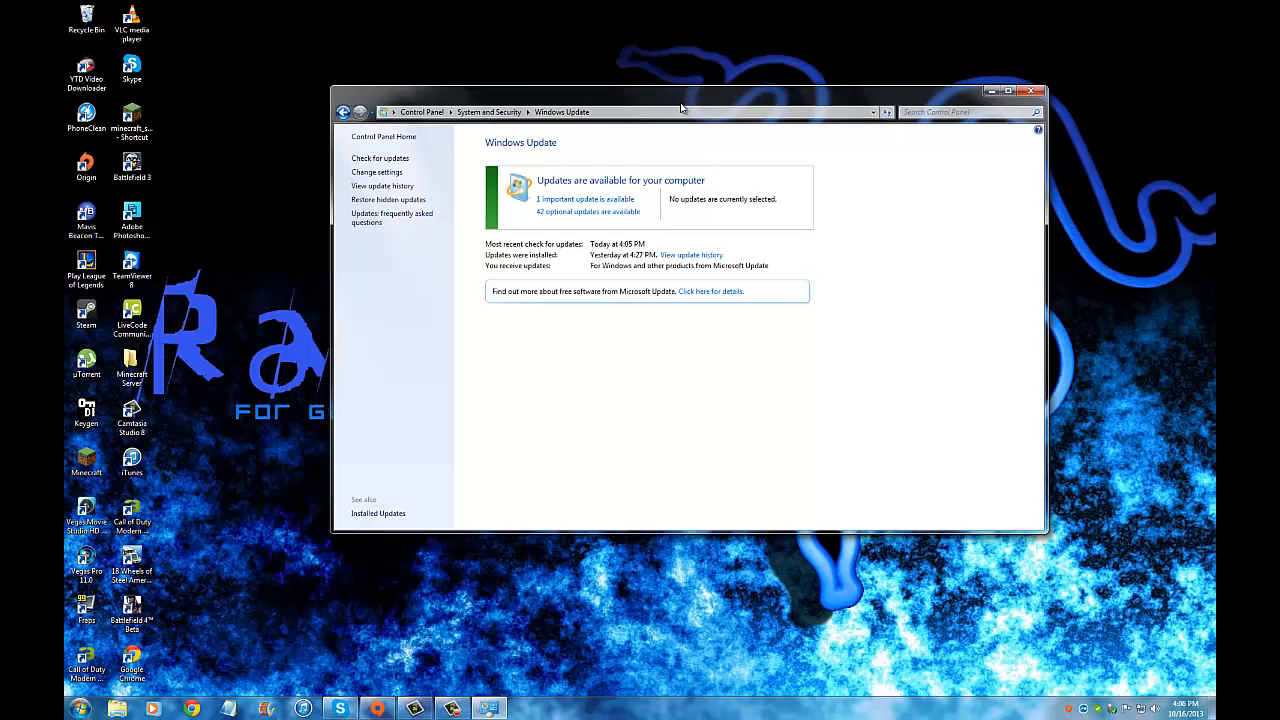
Drag the Windows Update window around the desktop, then close it.
{"action": "left_click_drag", "start_coordinate": [680, 112], "coordinate": [663, 132]}
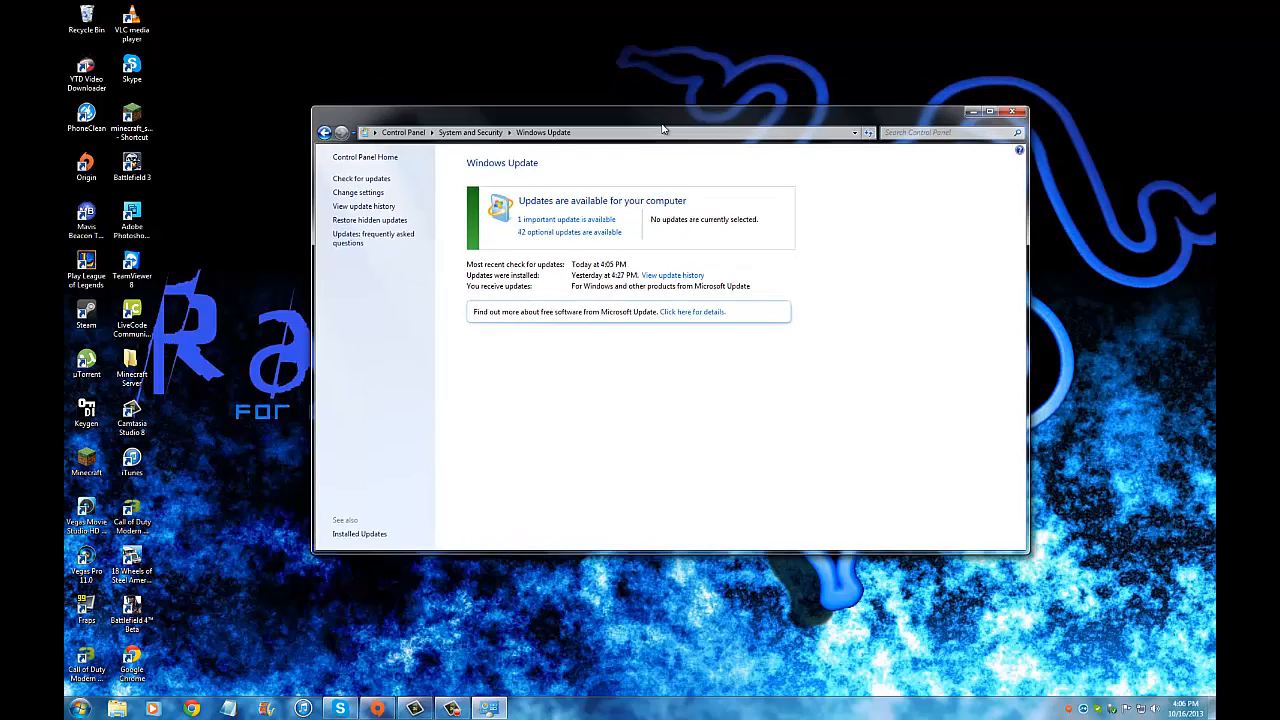
{"action": "left_click_drag", "start_coordinate": [663, 131], "coordinate": [707, 119]}
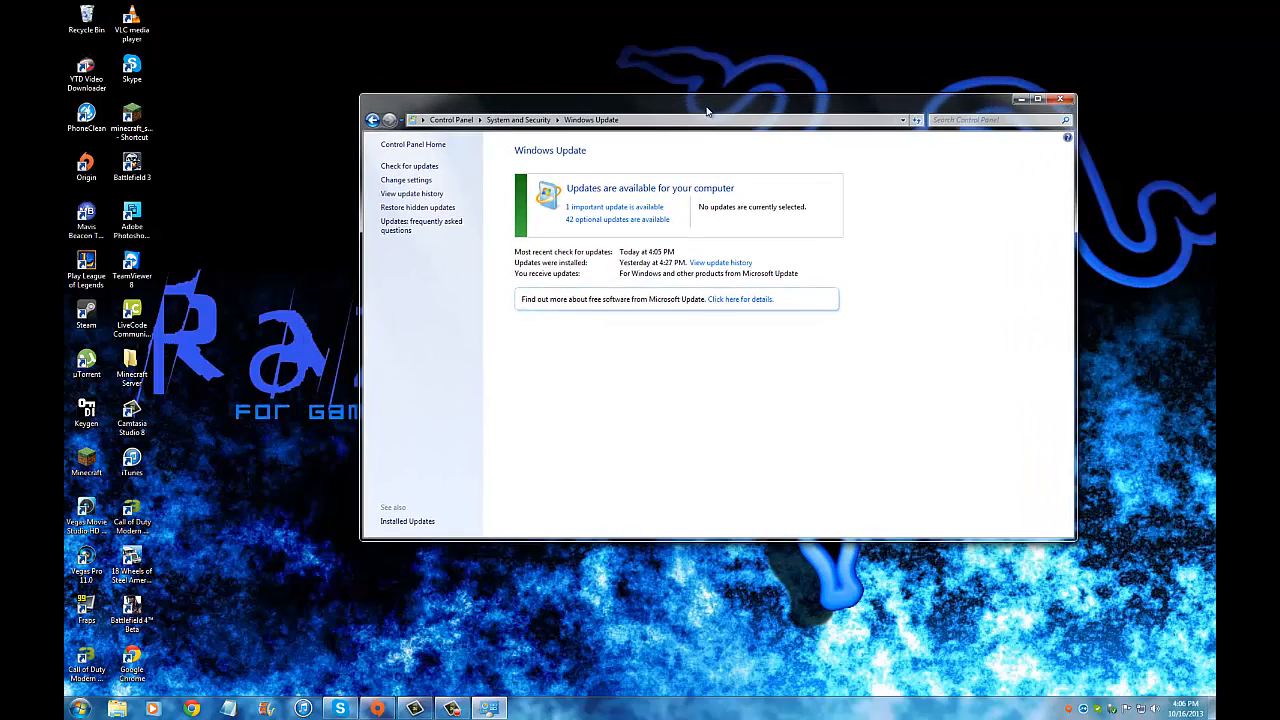
{"action": "left_click_drag", "start_coordinate": [708, 110], "coordinate": [680, 160]}
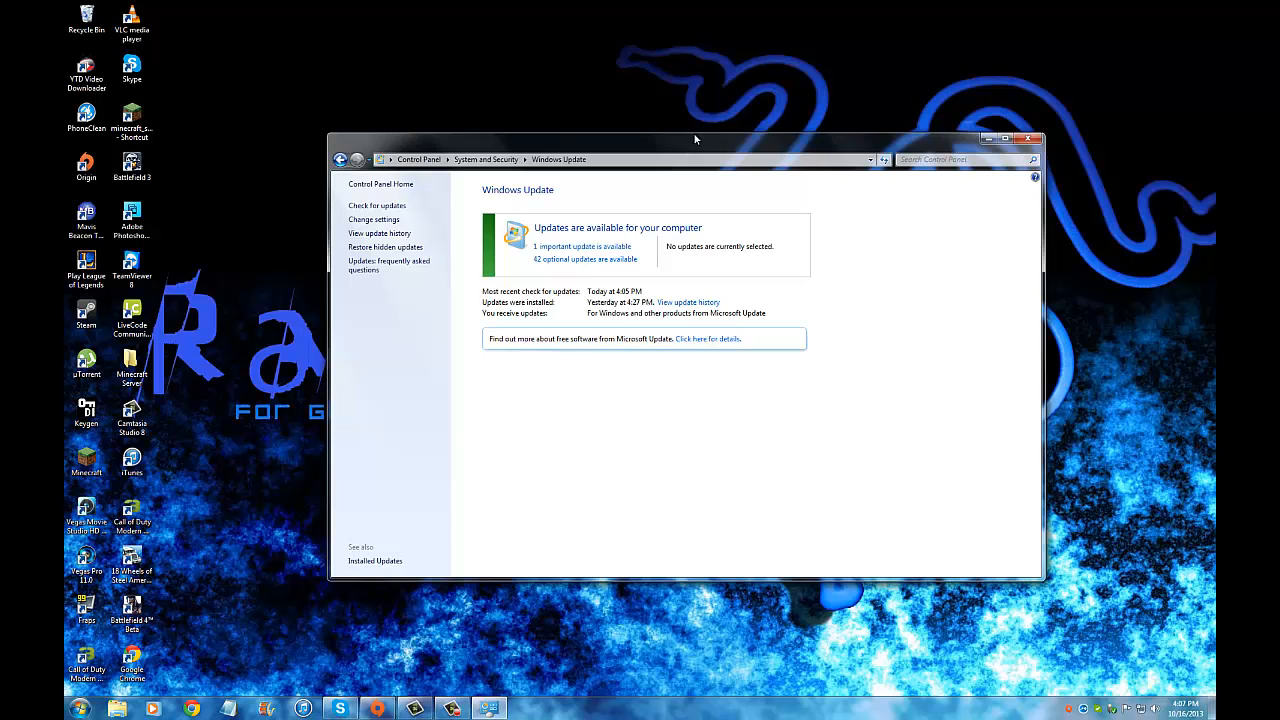
{"action": "mouse_move", "coordinate": [688, 267]}
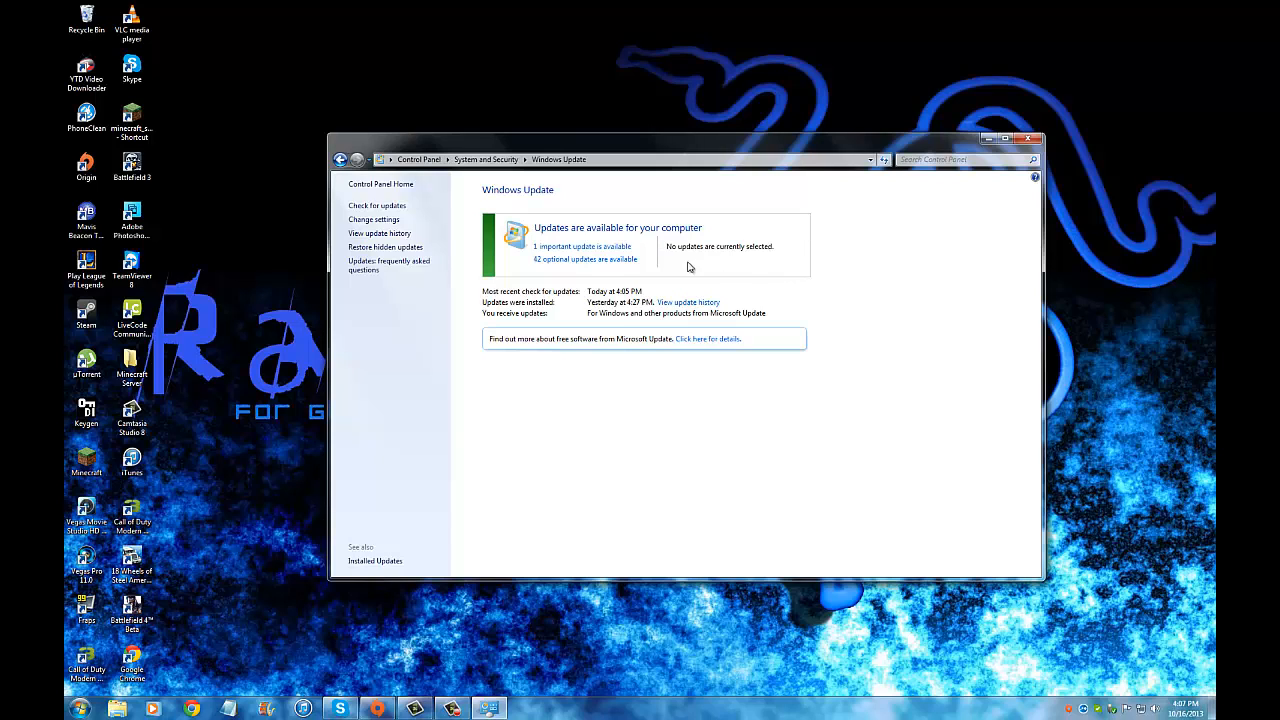
{"action": "mouse_move", "coordinate": [622, 270]}
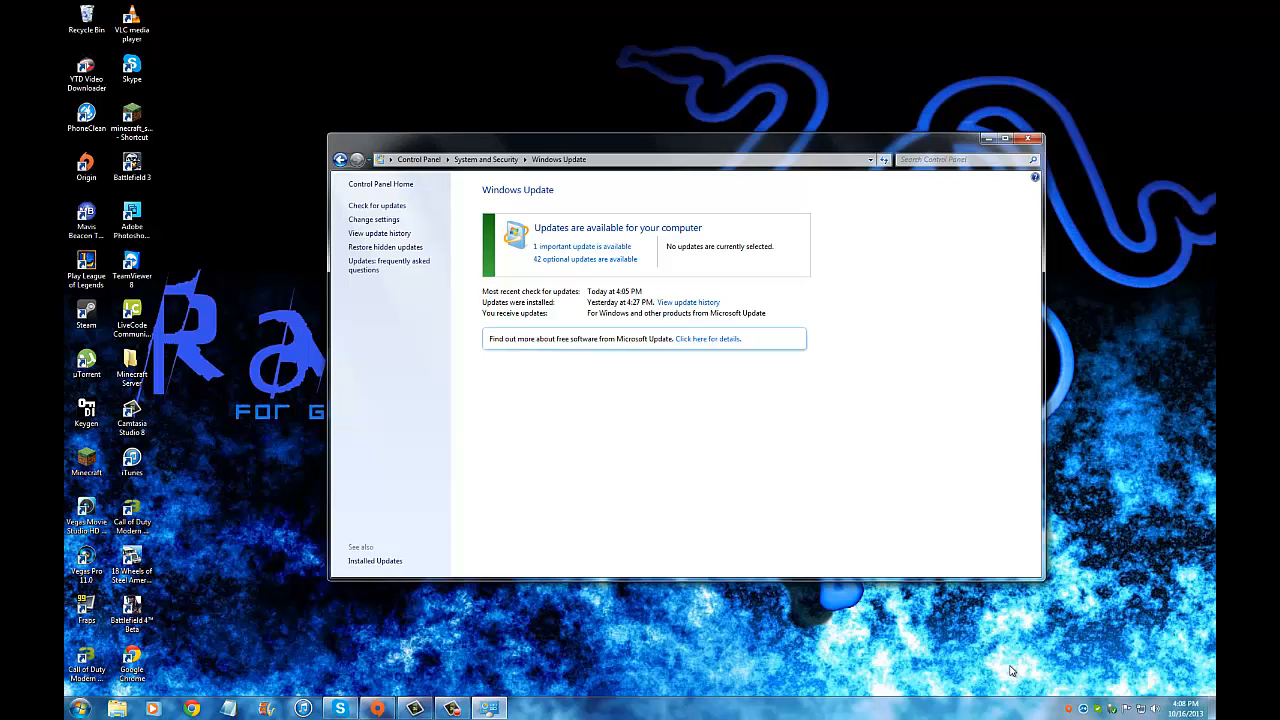
{"action": "mouse_move", "coordinate": [323, 210]}
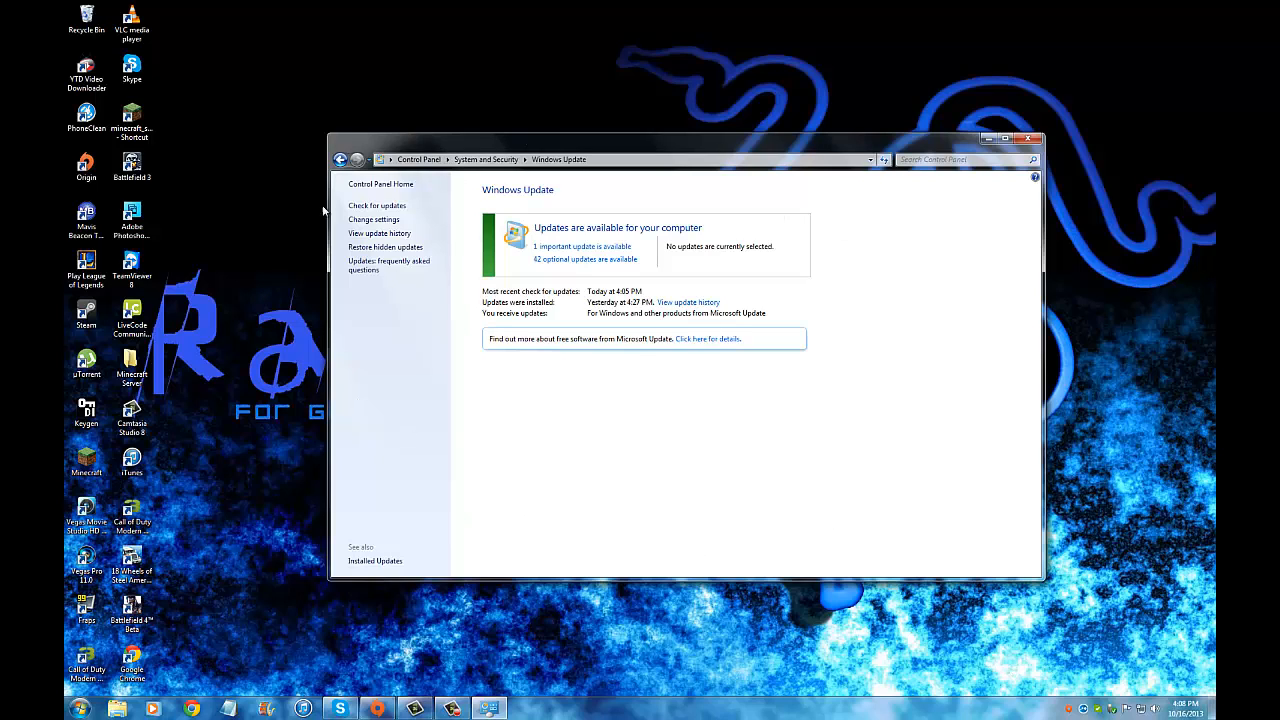
{"action": "mouse_move", "coordinate": [473, 331]}
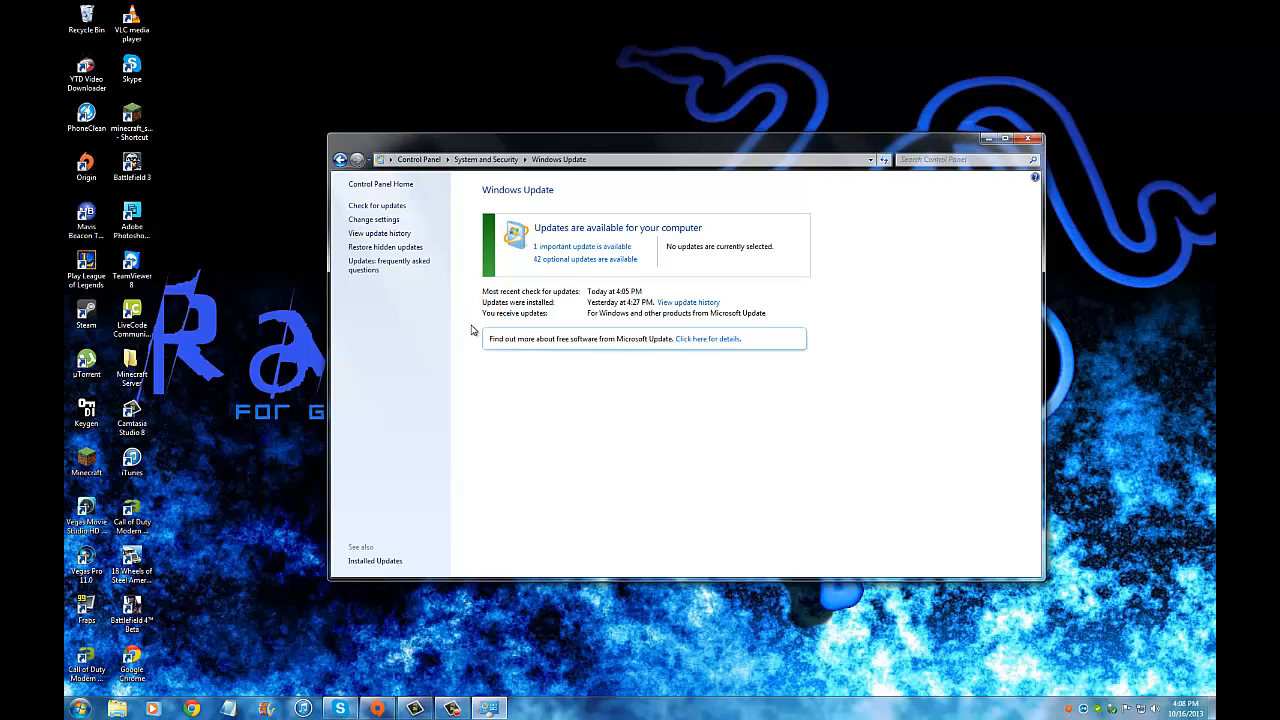
{"action": "mouse_move", "coordinate": [835, 413]}
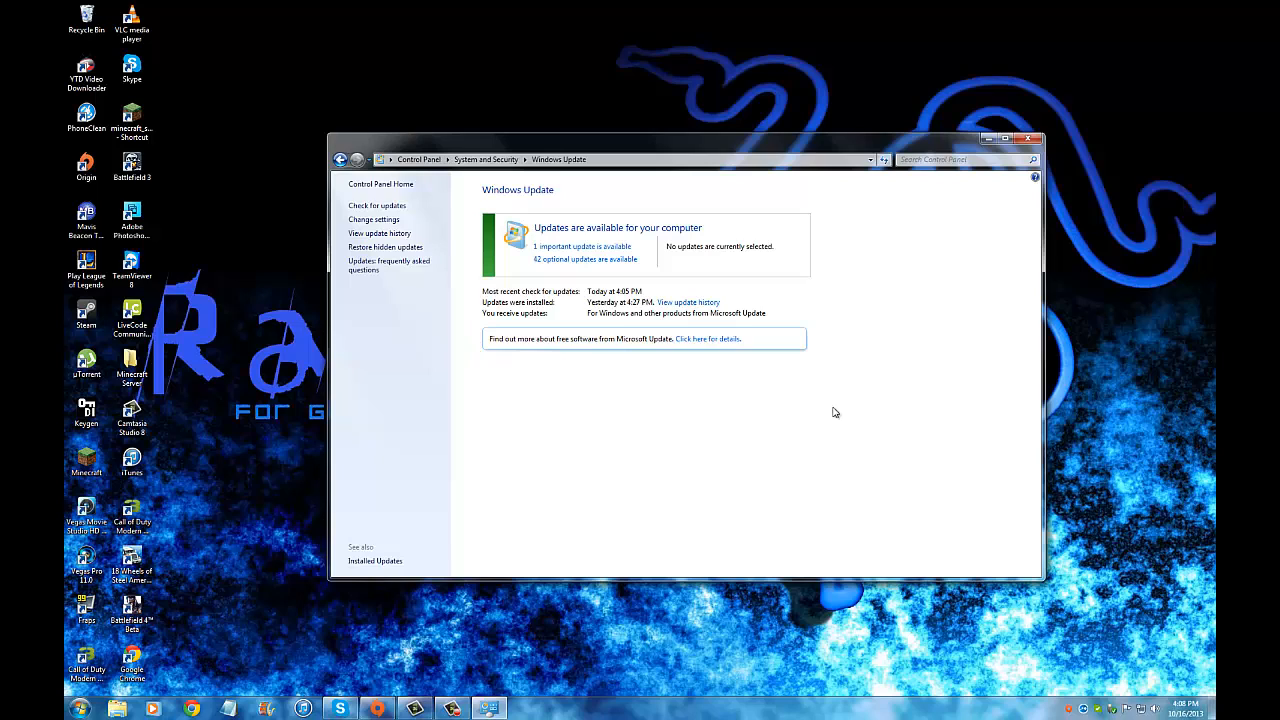
{"action": "mouse_move", "coordinate": [629, 390]}
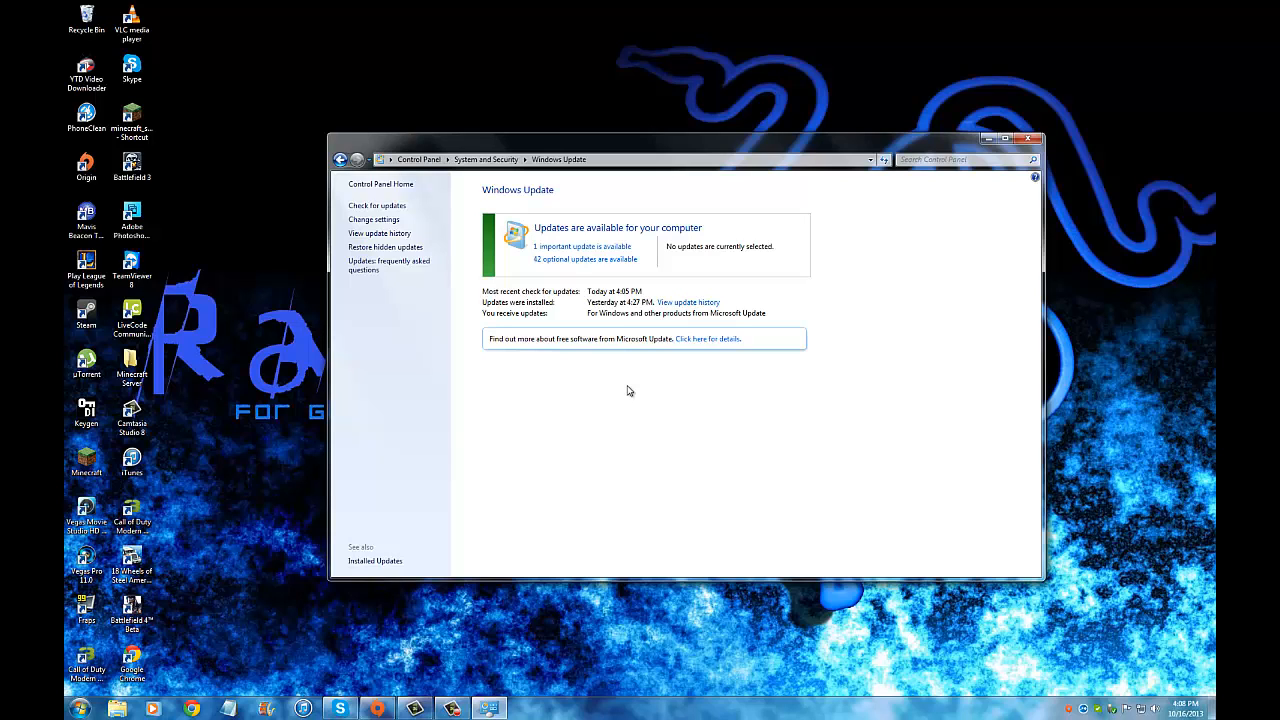
{"action": "mouse_move", "coordinate": [940, 237]}
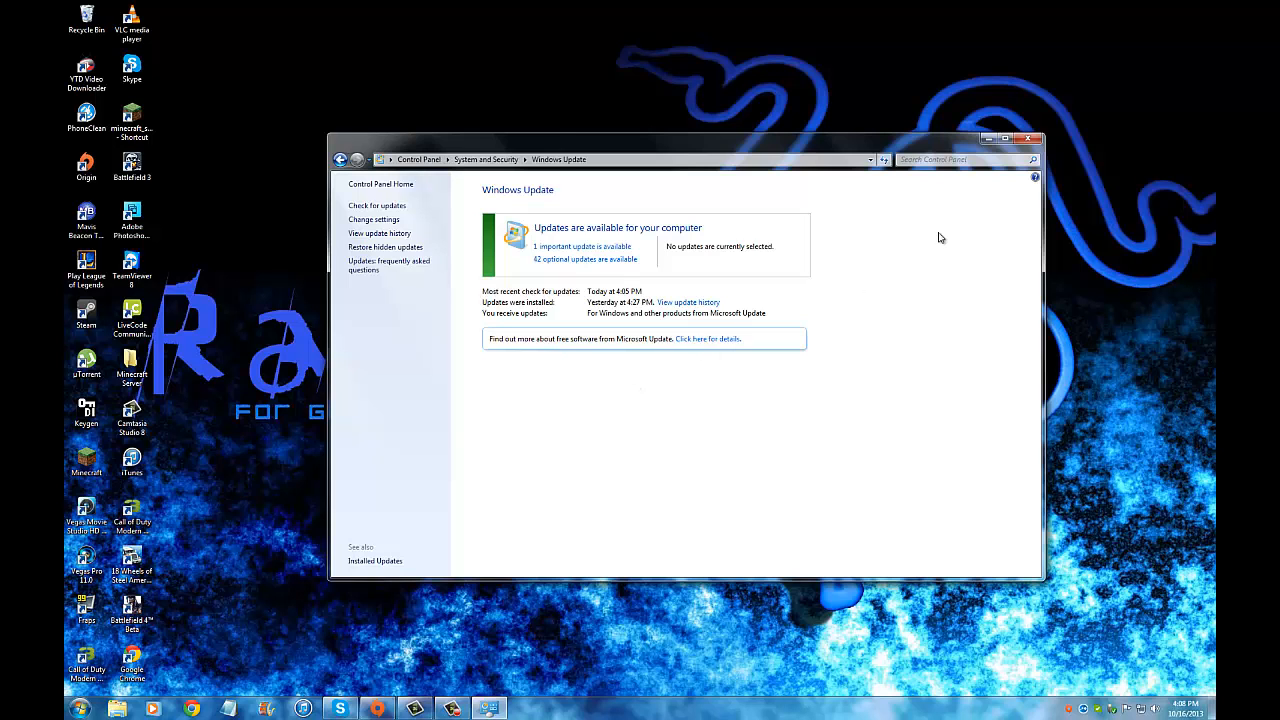
{"action": "left_click", "coordinate": [1033, 139]}
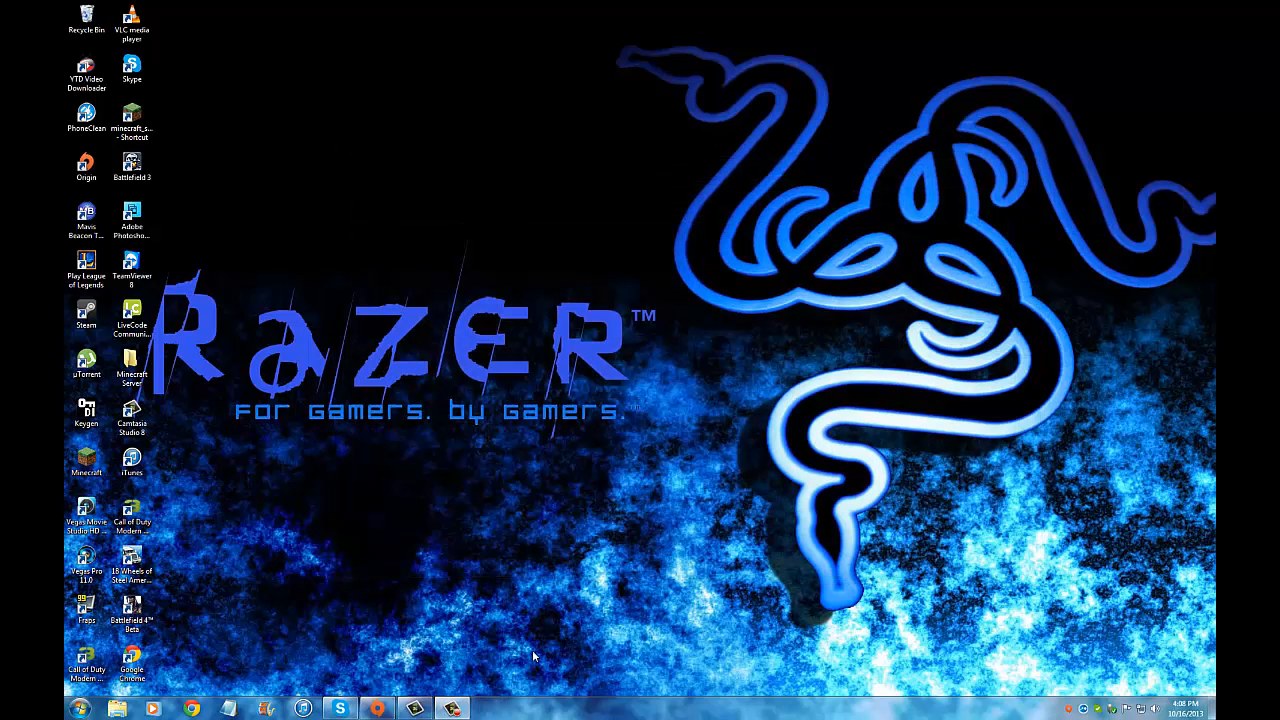